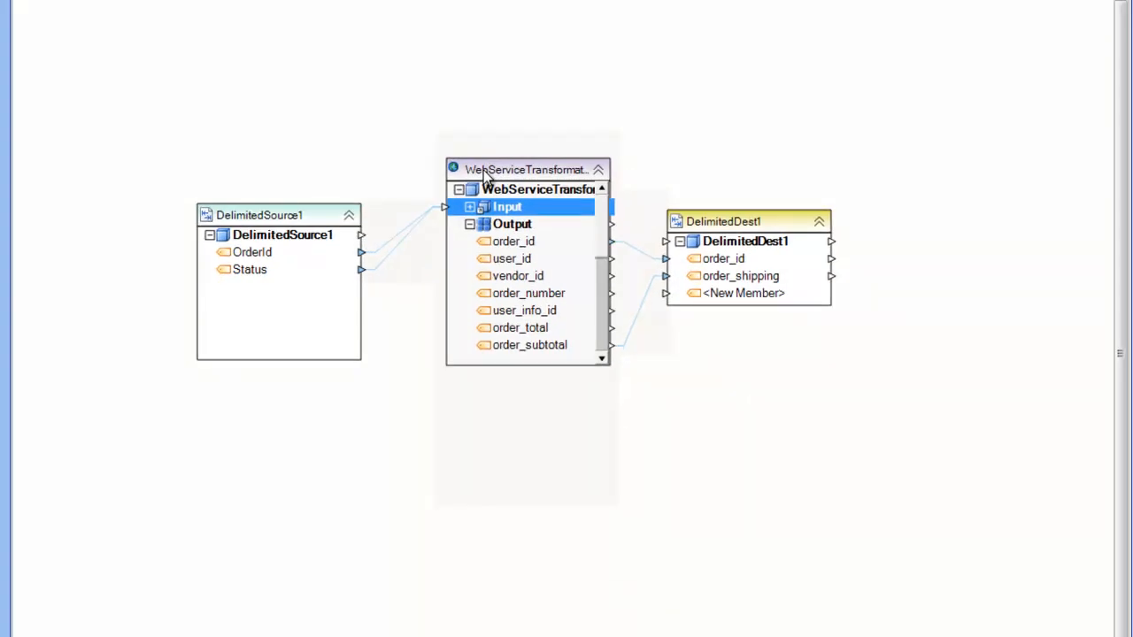
pyautogui.moveTo(669, 397)
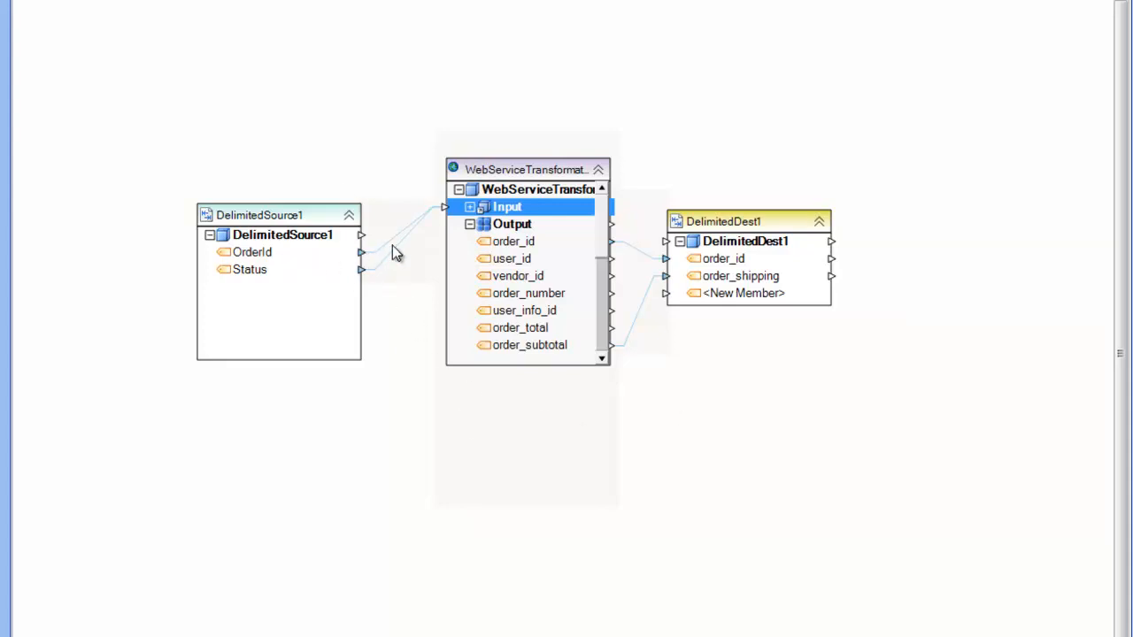
pyautogui.moveTo(634, 115)
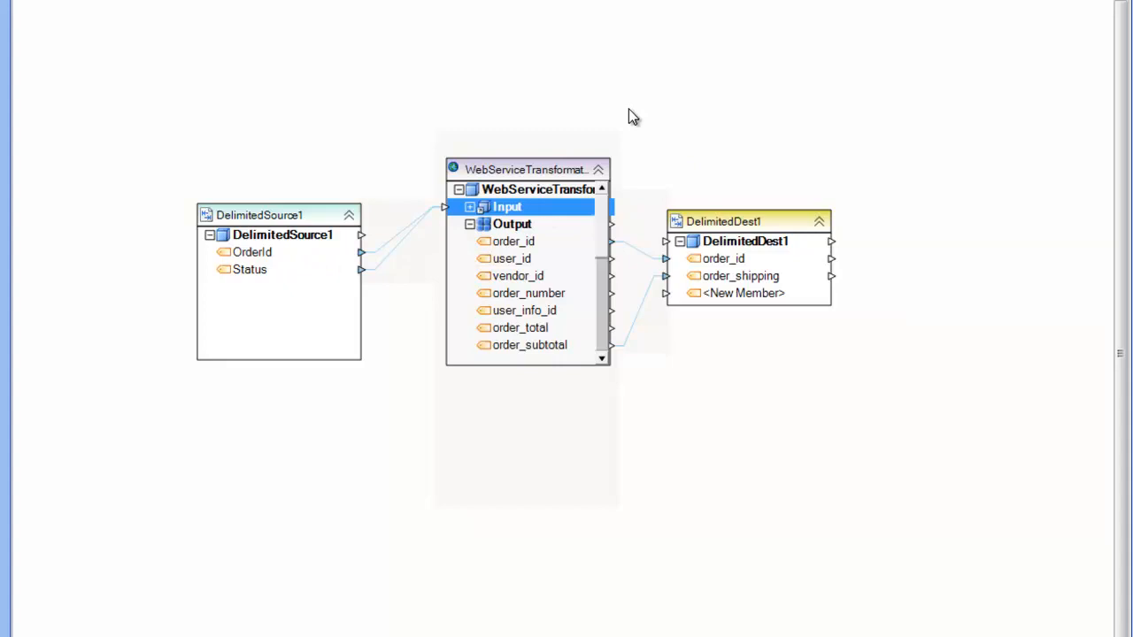
pyautogui.moveTo(694, 157)
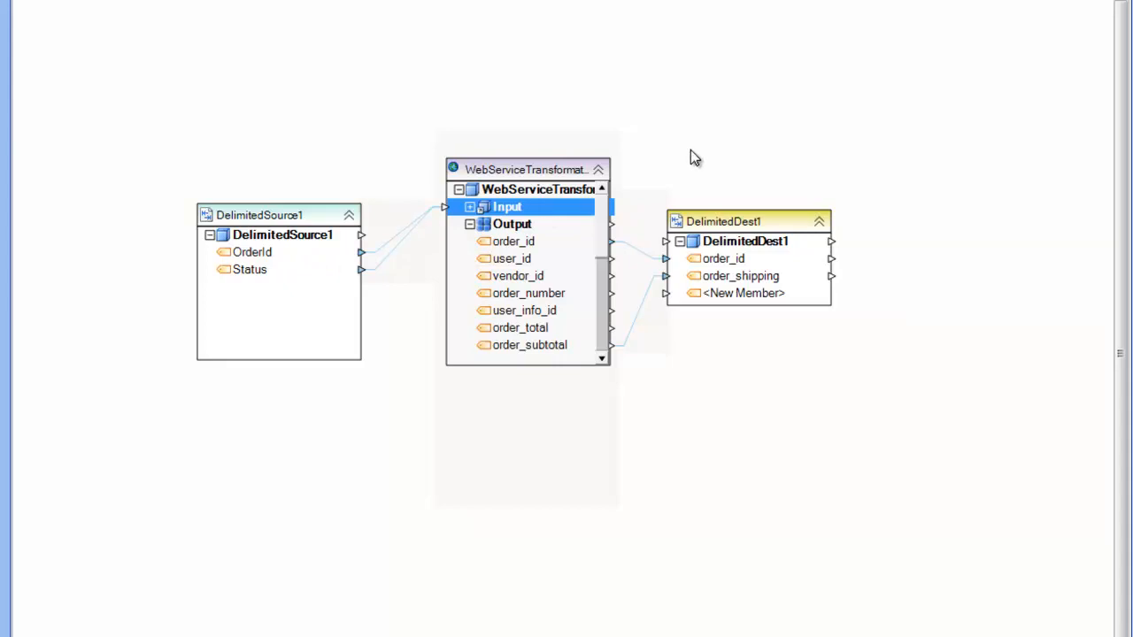
pyautogui.moveTo(691, 160)
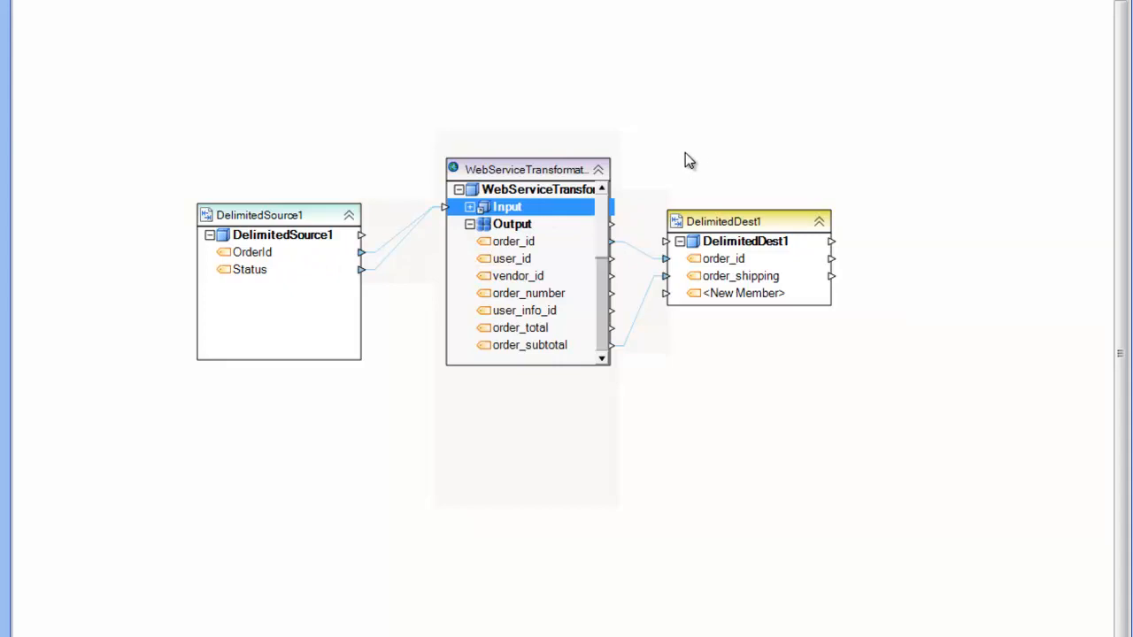
pyautogui.moveTo(690, 156)
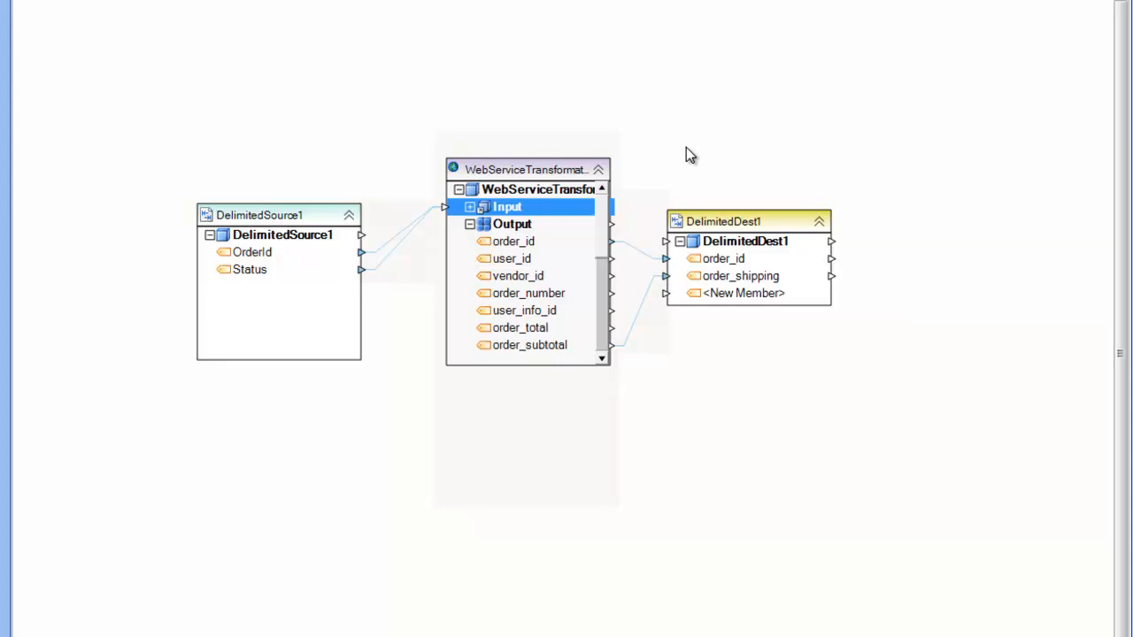
pyautogui.moveTo(485, 123)
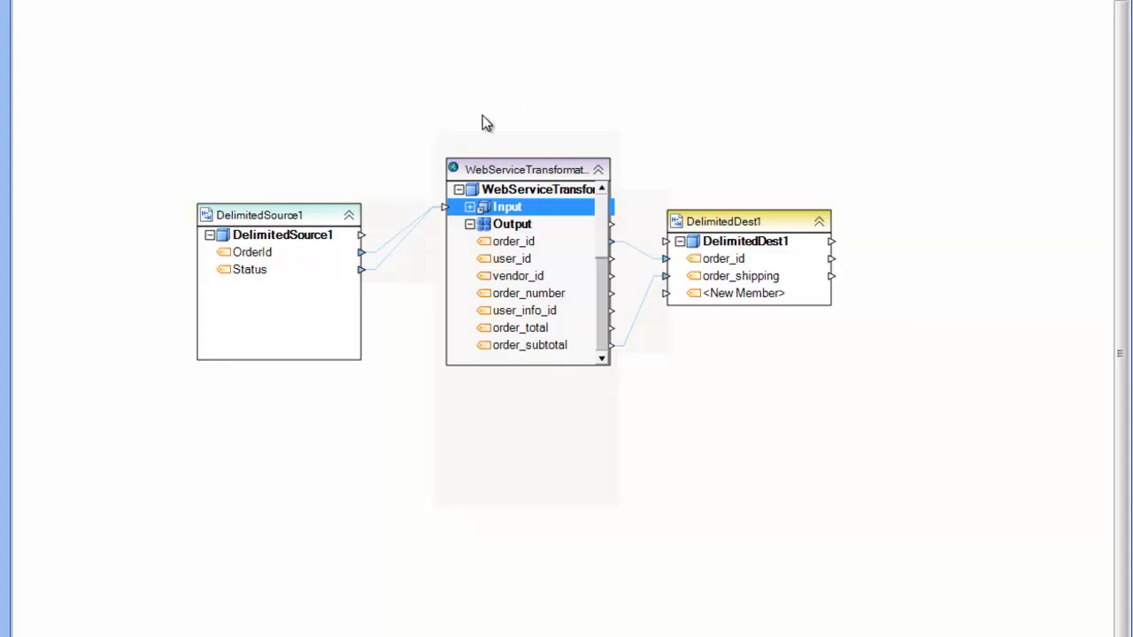
pyautogui.moveTo(425, 196)
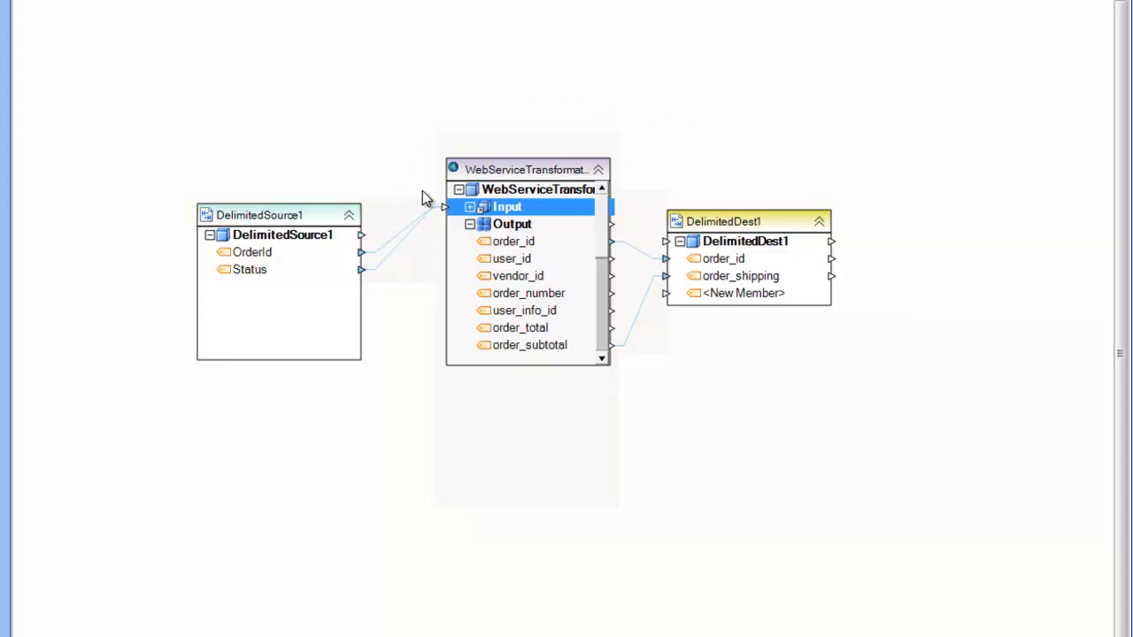
pyautogui.moveTo(564, 163)
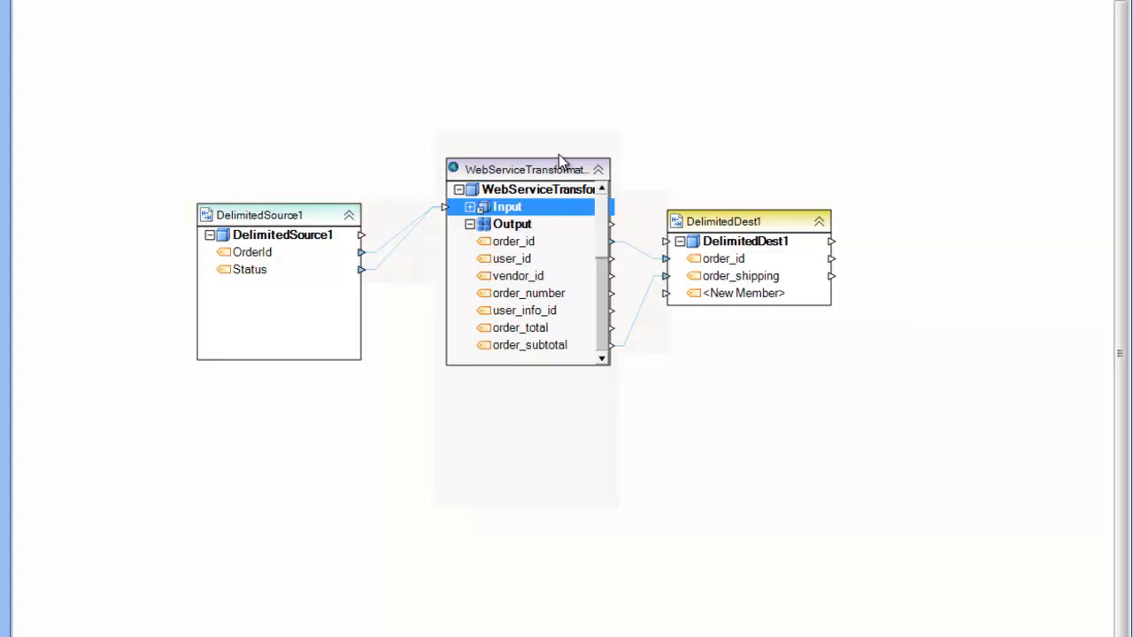
pyautogui.moveTo(505, 234)
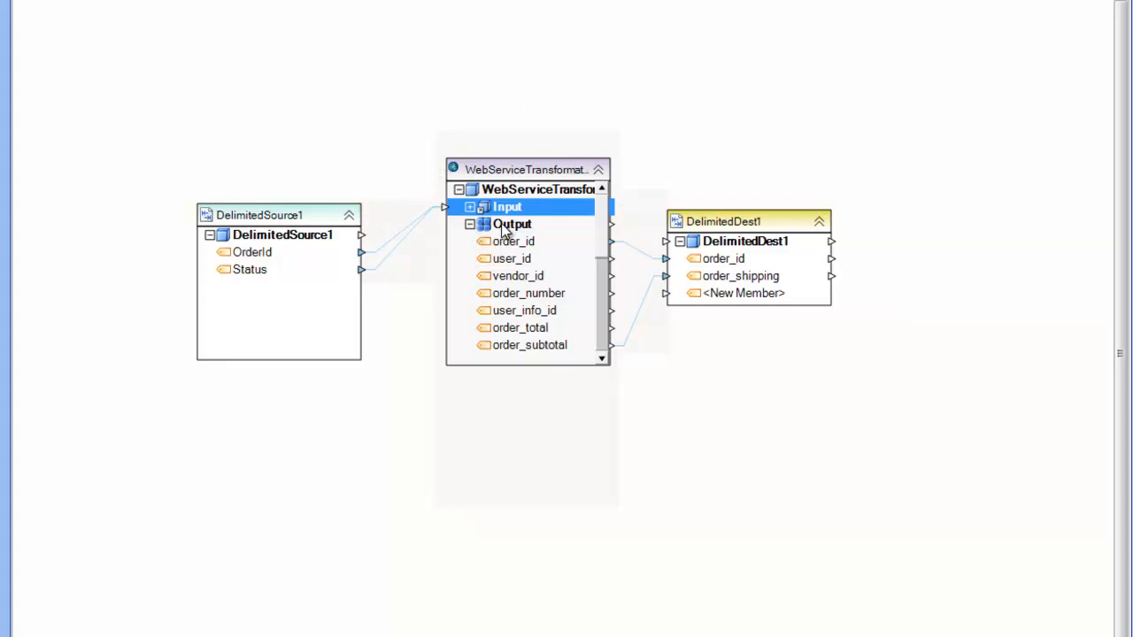
pyautogui.moveTo(524, 255)
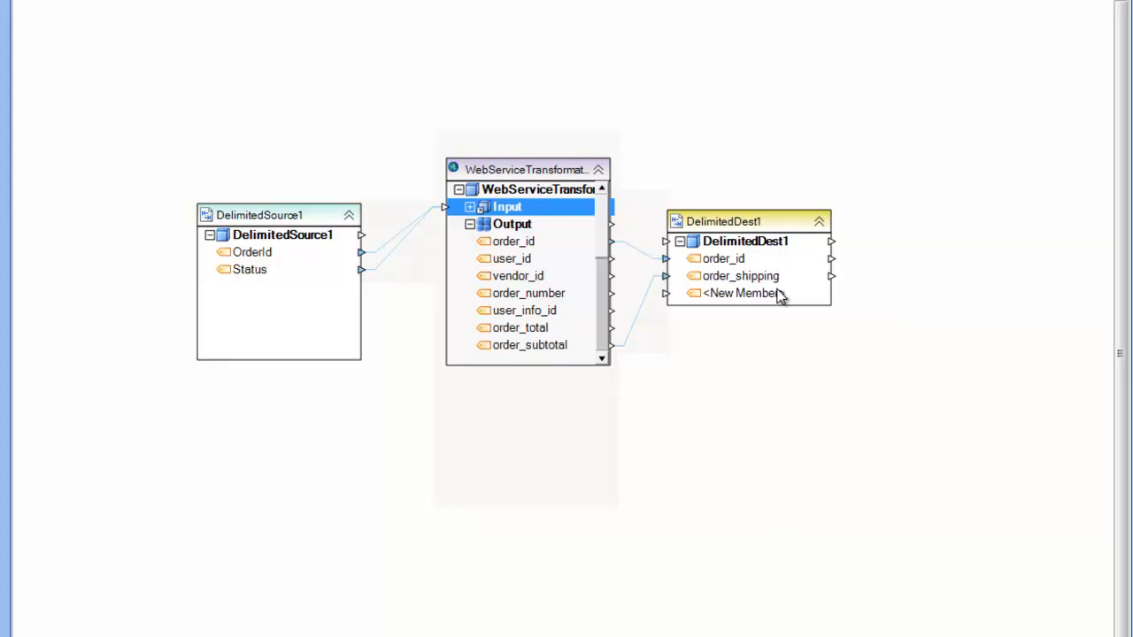
pyautogui.moveTo(758, 322)
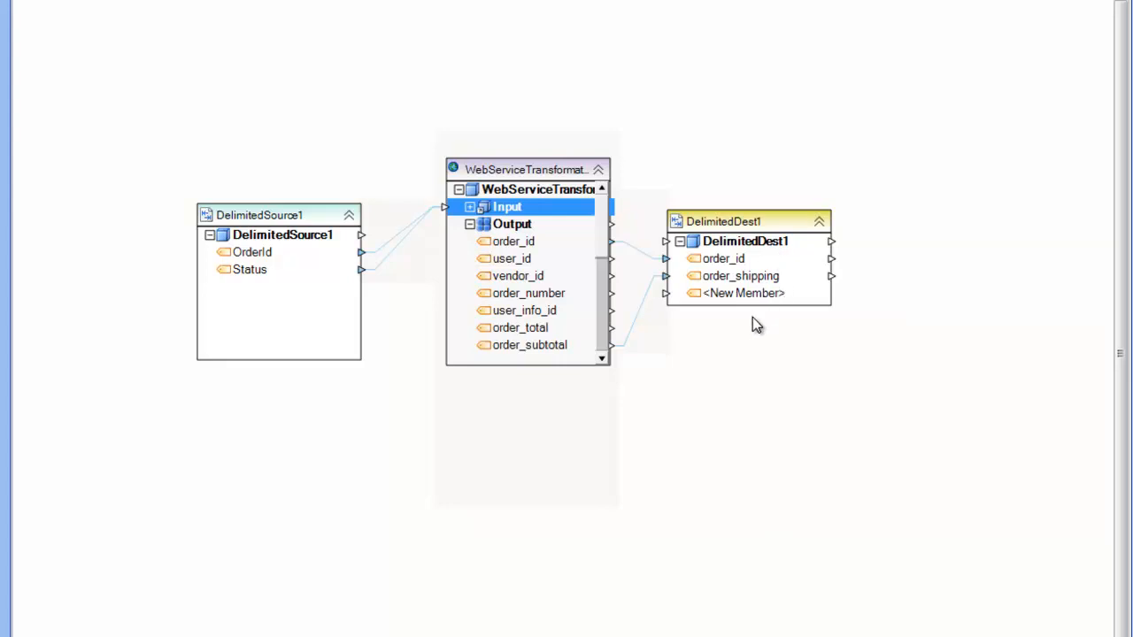
pyautogui.moveTo(499, 237)
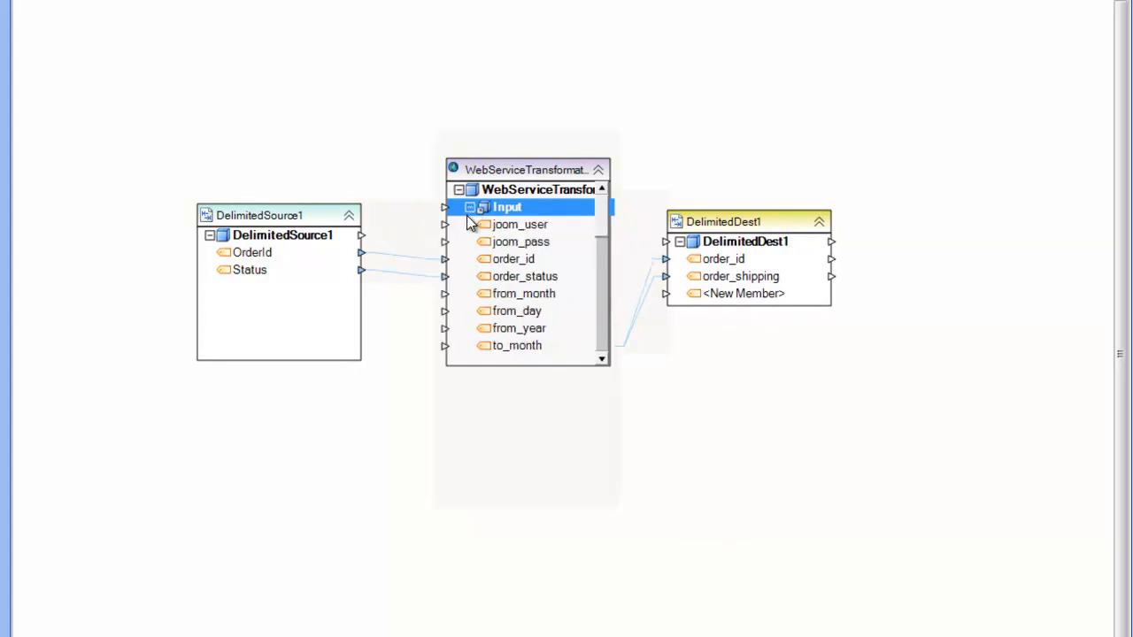
# Collapse the transformation's field list and preview the delimited source's three order records
pyautogui.click(471, 205)
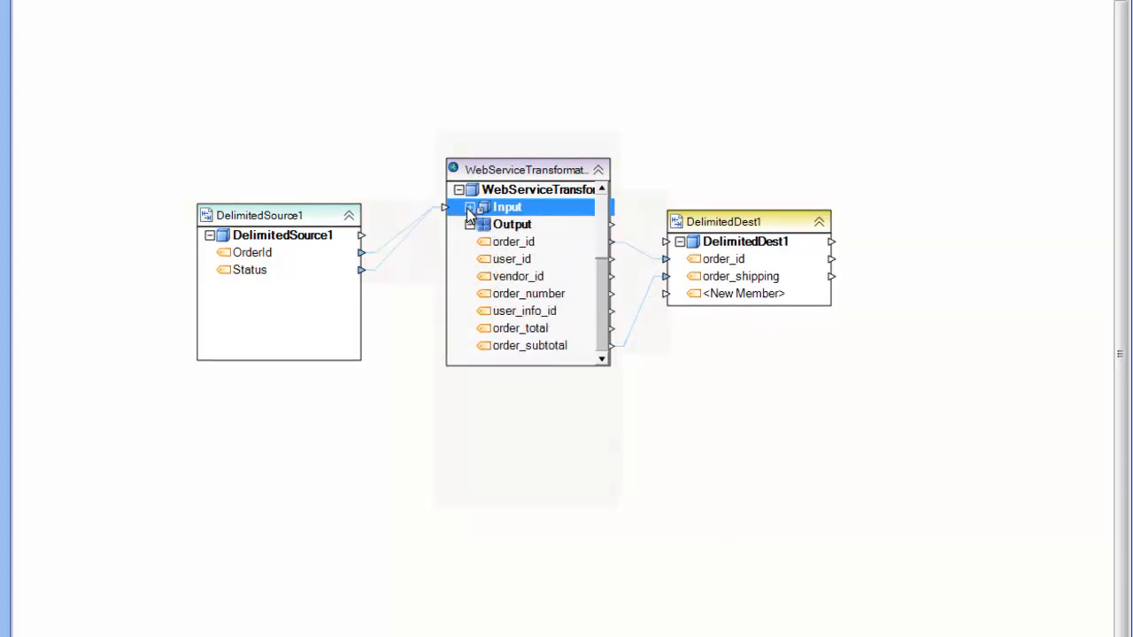
pyautogui.moveTo(522, 241)
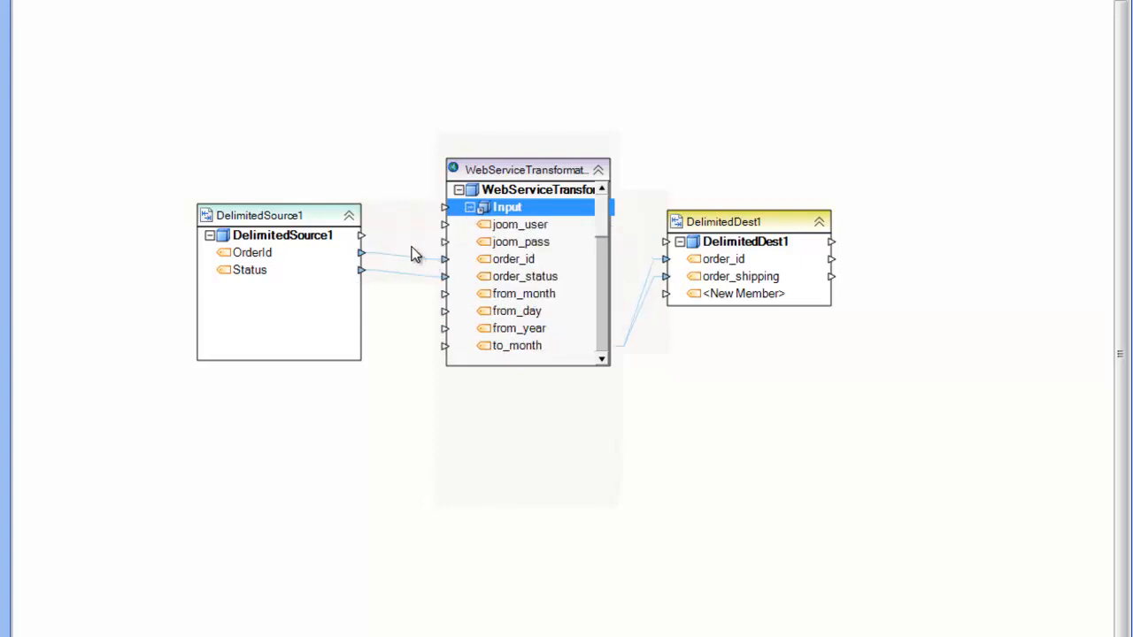
pyautogui.moveTo(403, 265)
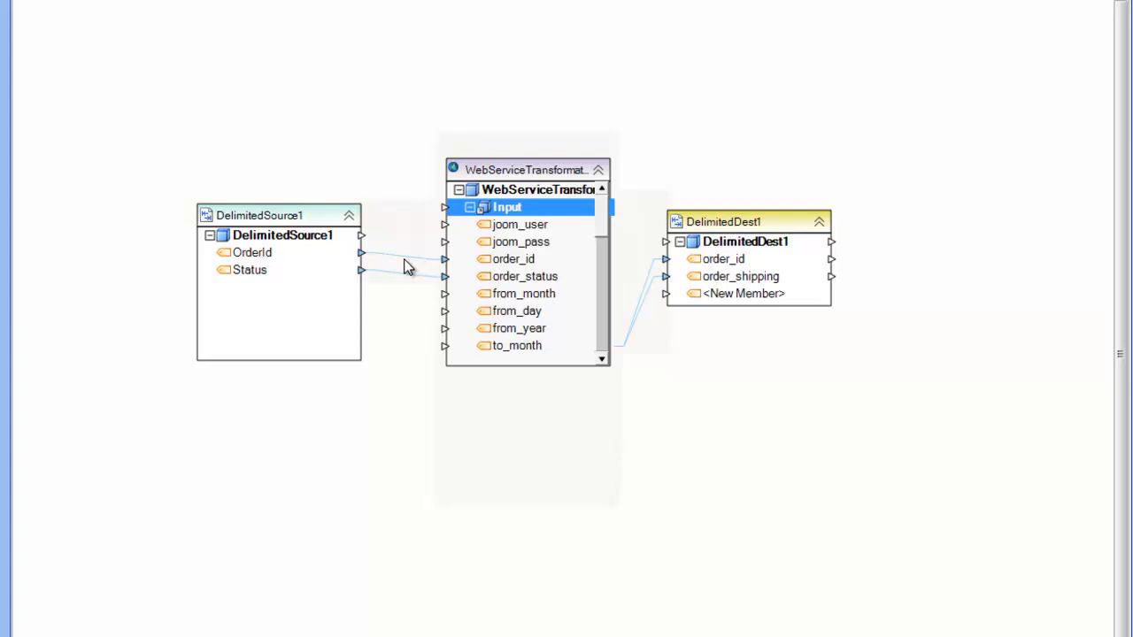
pyautogui.moveTo(429, 255)
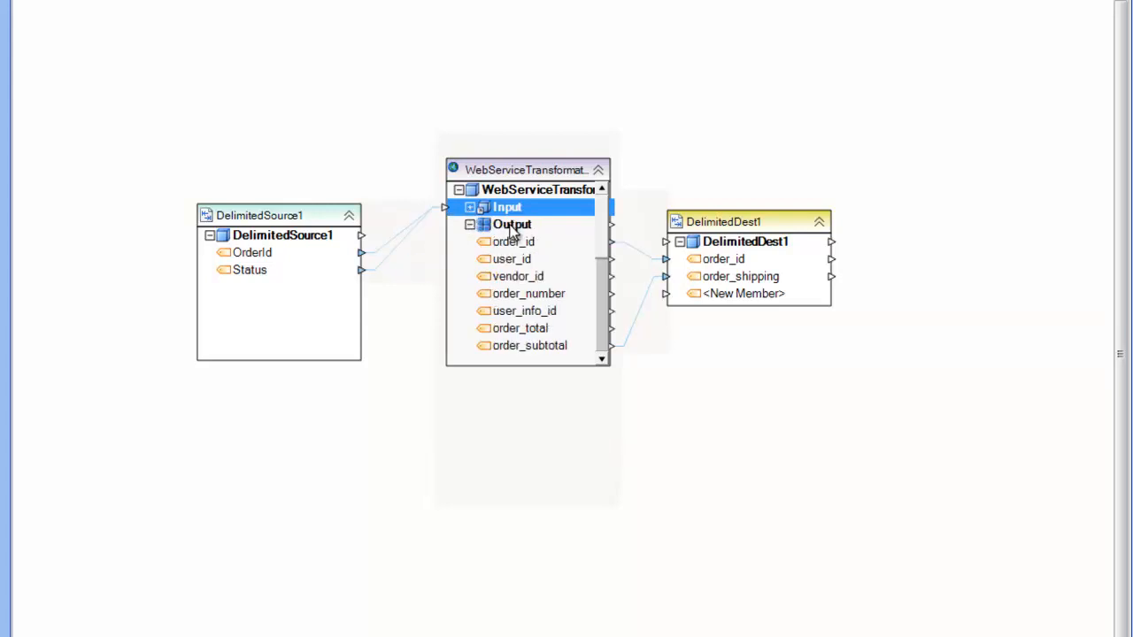
pyautogui.moveTo(523, 327)
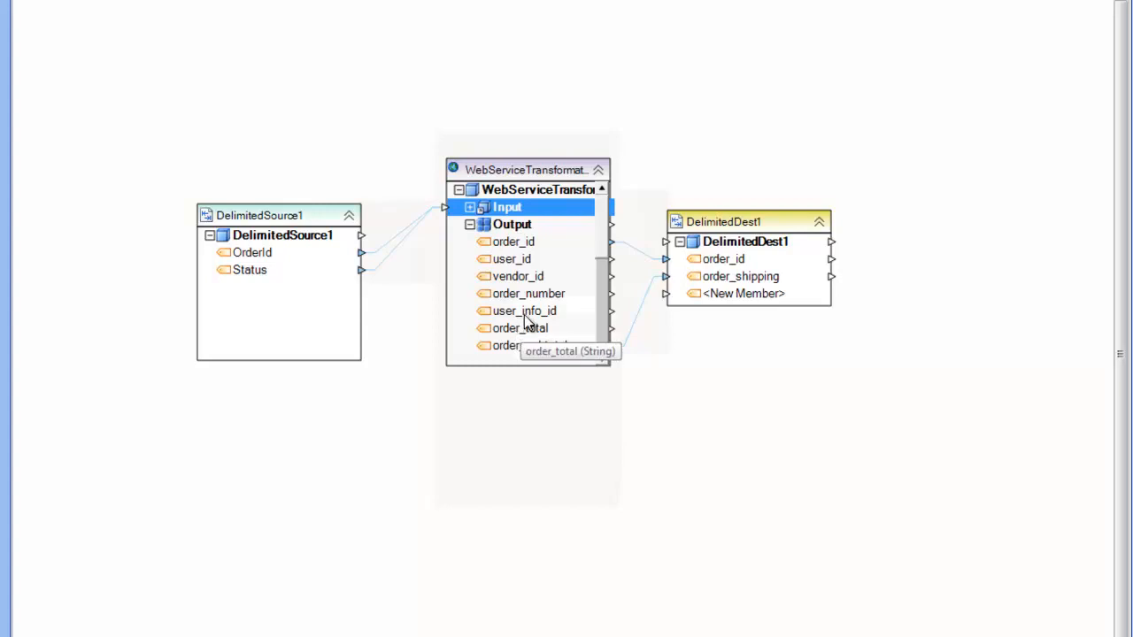
pyautogui.moveTo(520, 294)
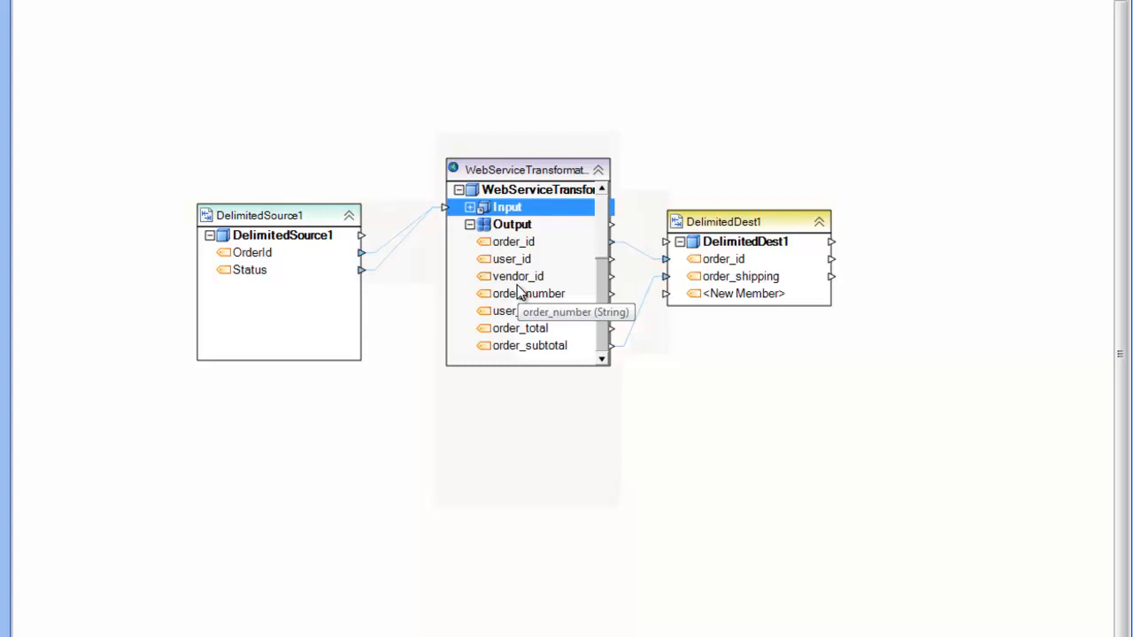
pyautogui.moveTo(557, 159)
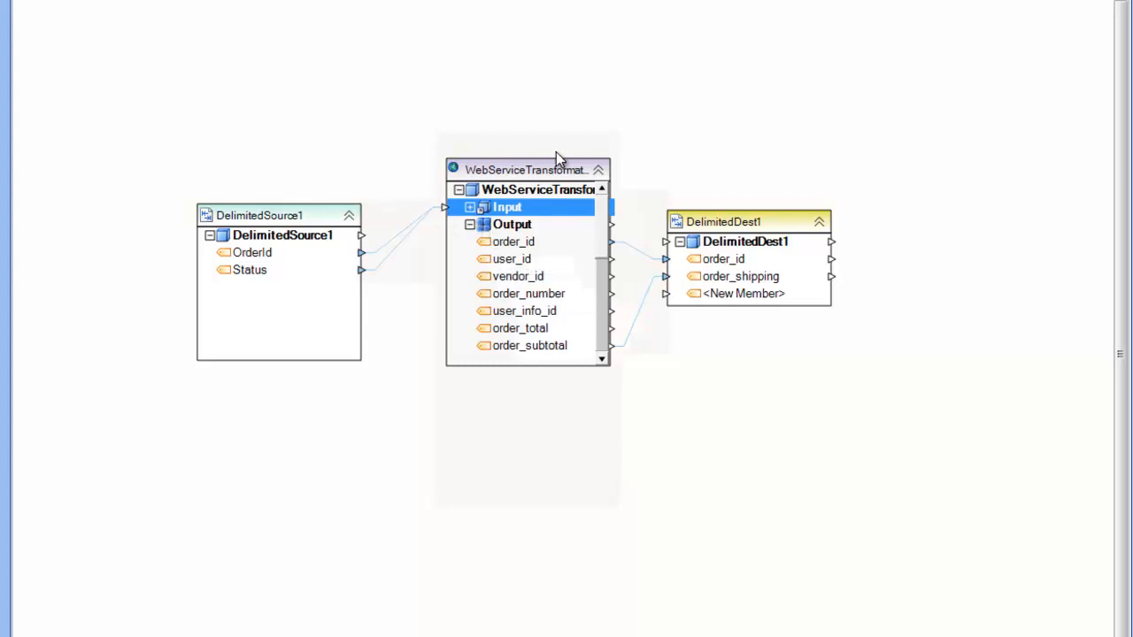
pyautogui.moveTo(332, 258)
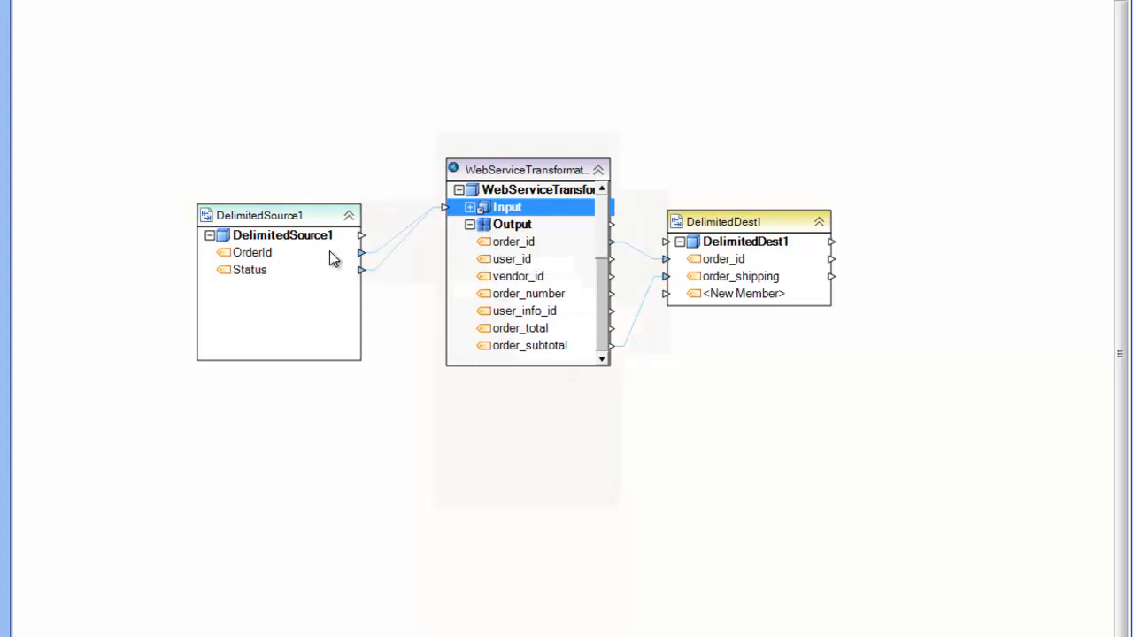
pyautogui.moveTo(298, 221)
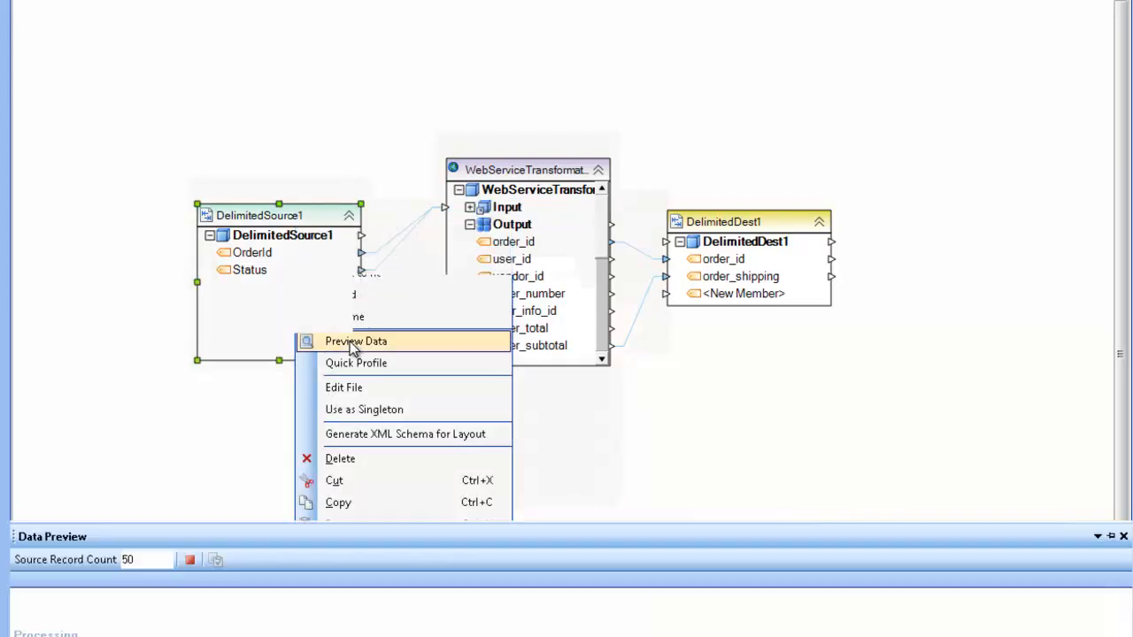
pyautogui.click(356, 340)
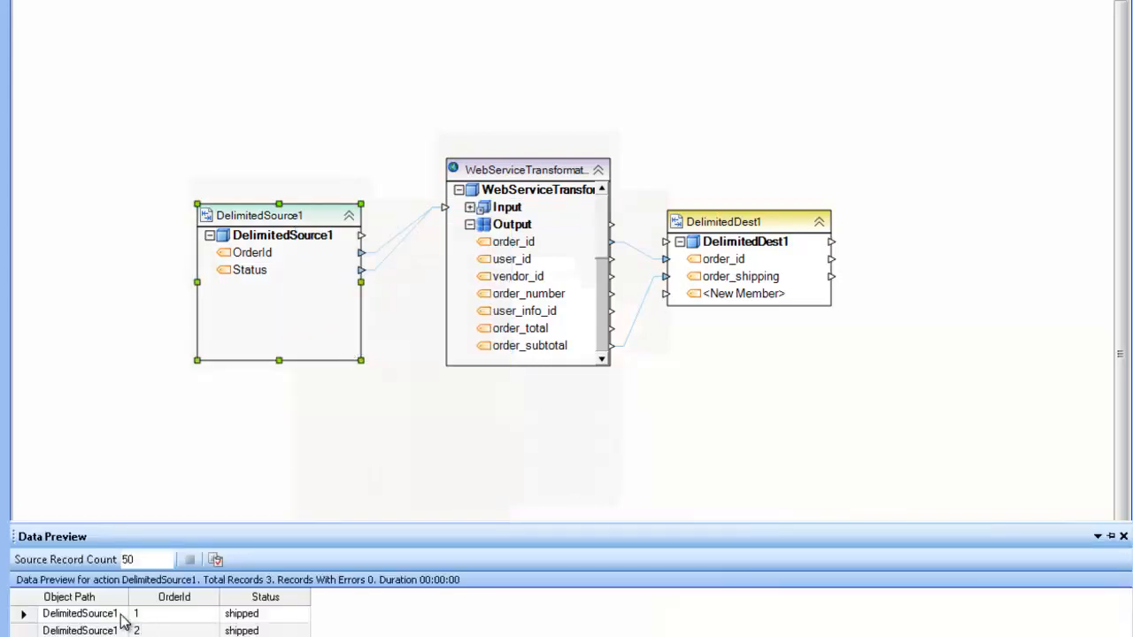
pyautogui.moveTo(198, 619)
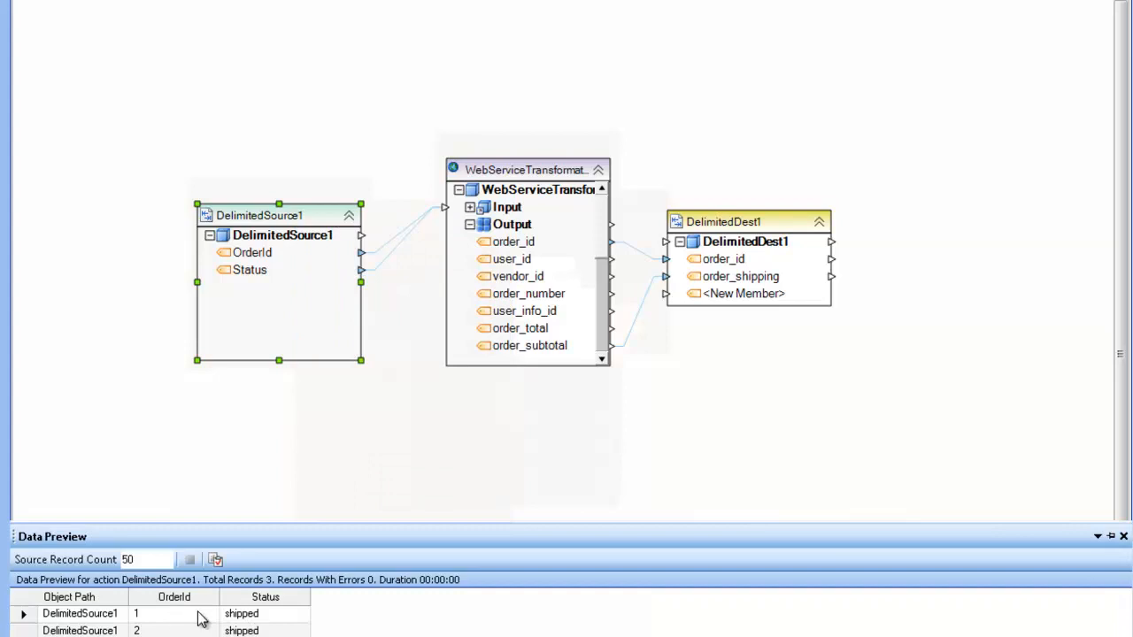
pyautogui.moveTo(163, 619)
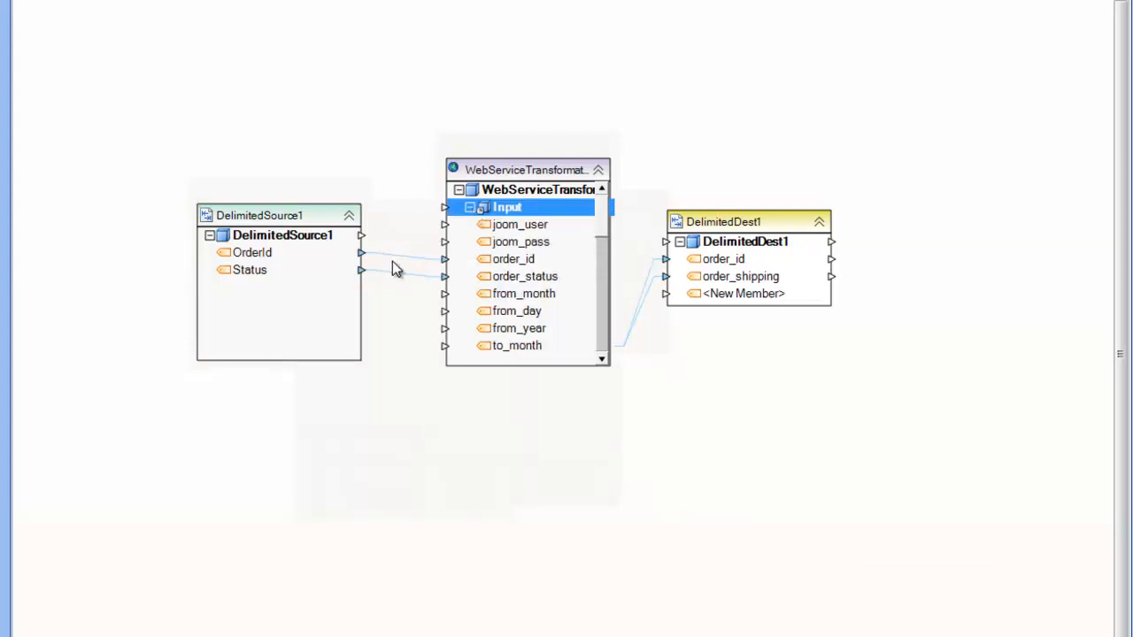
pyautogui.moveTo(513, 259)
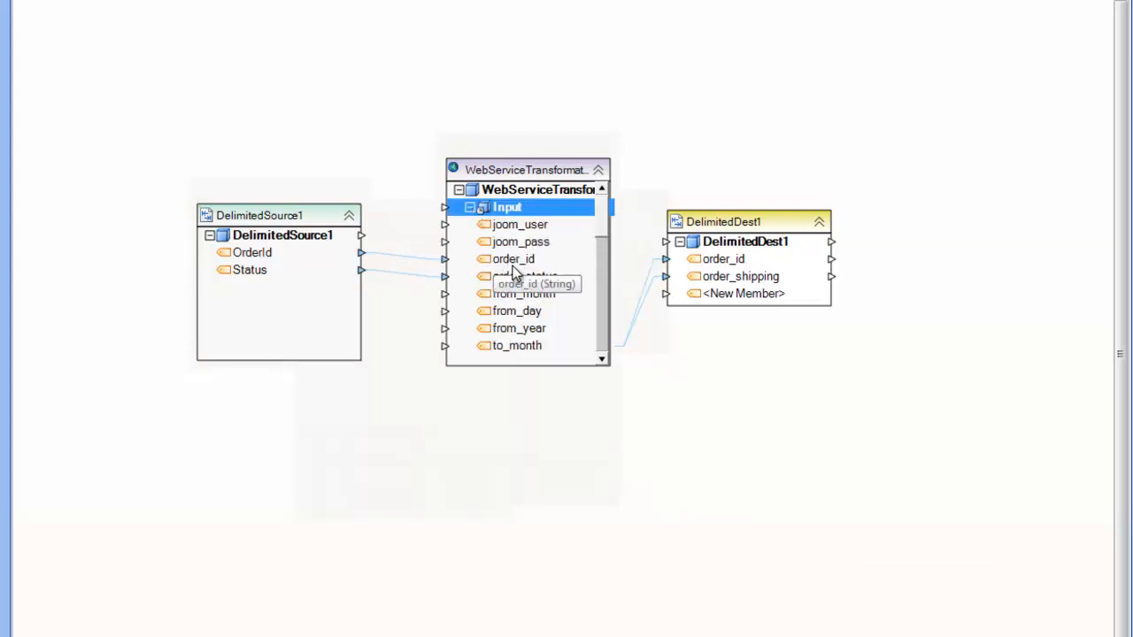
pyautogui.moveTo(513, 276)
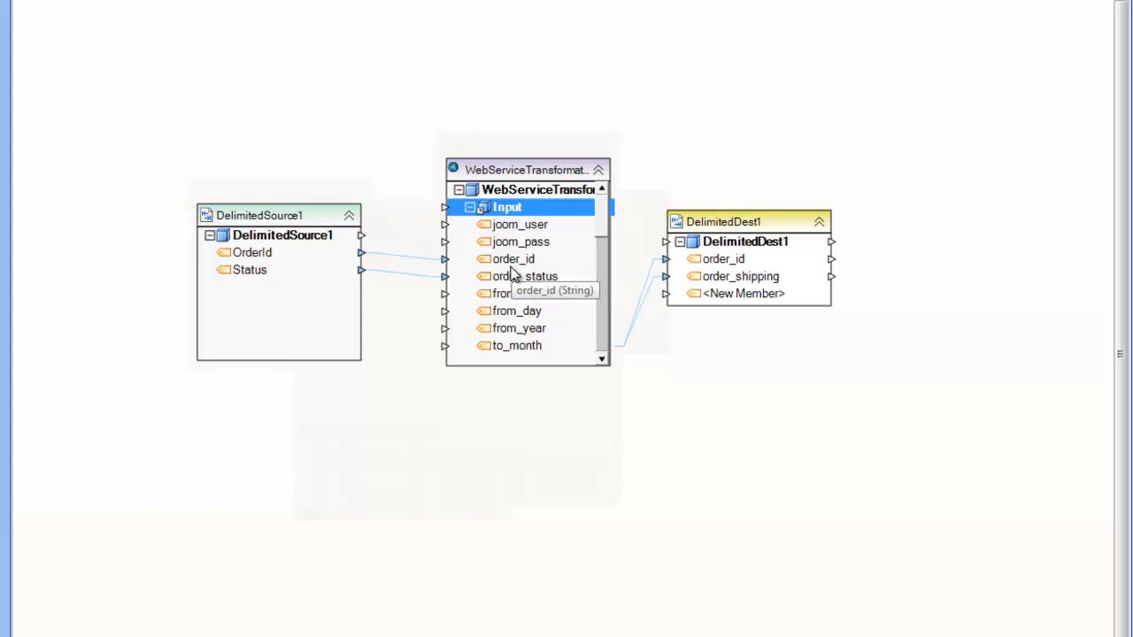
pyautogui.moveTo(457, 277)
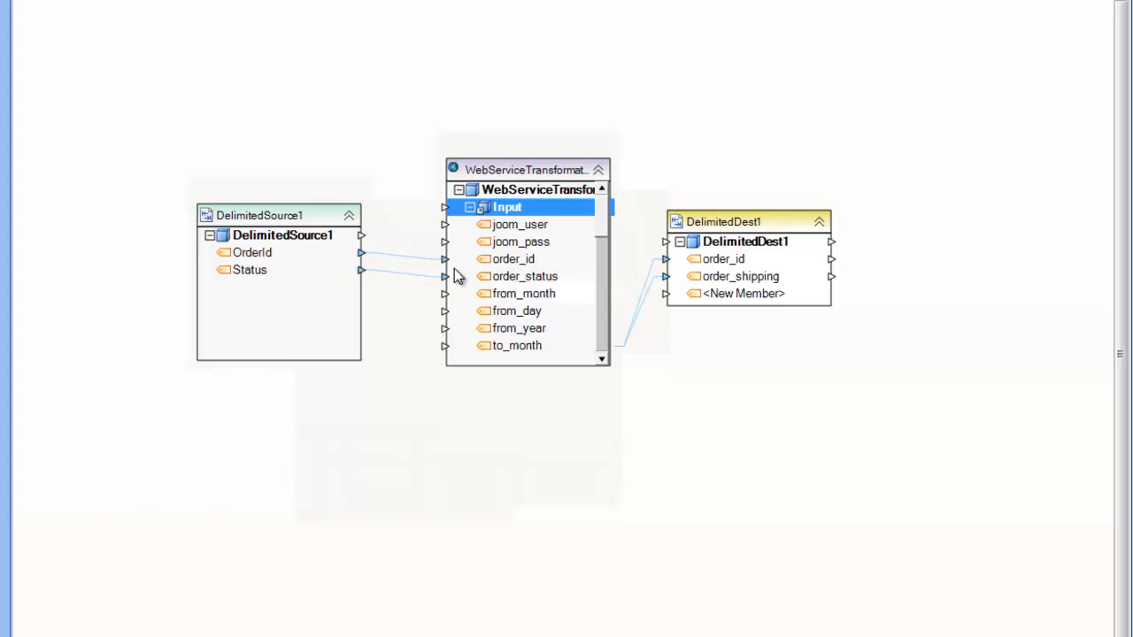
pyautogui.moveTo(558, 177)
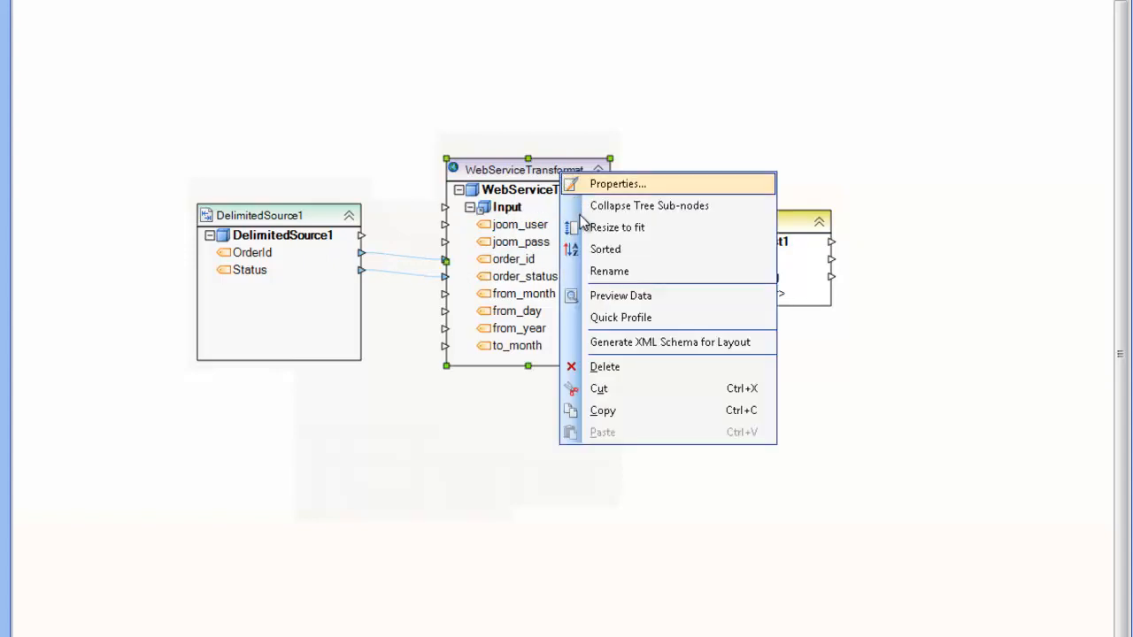
# Preview the web service transformation's data and expand the returned records to see their Output rows
pyautogui.click(619, 294)
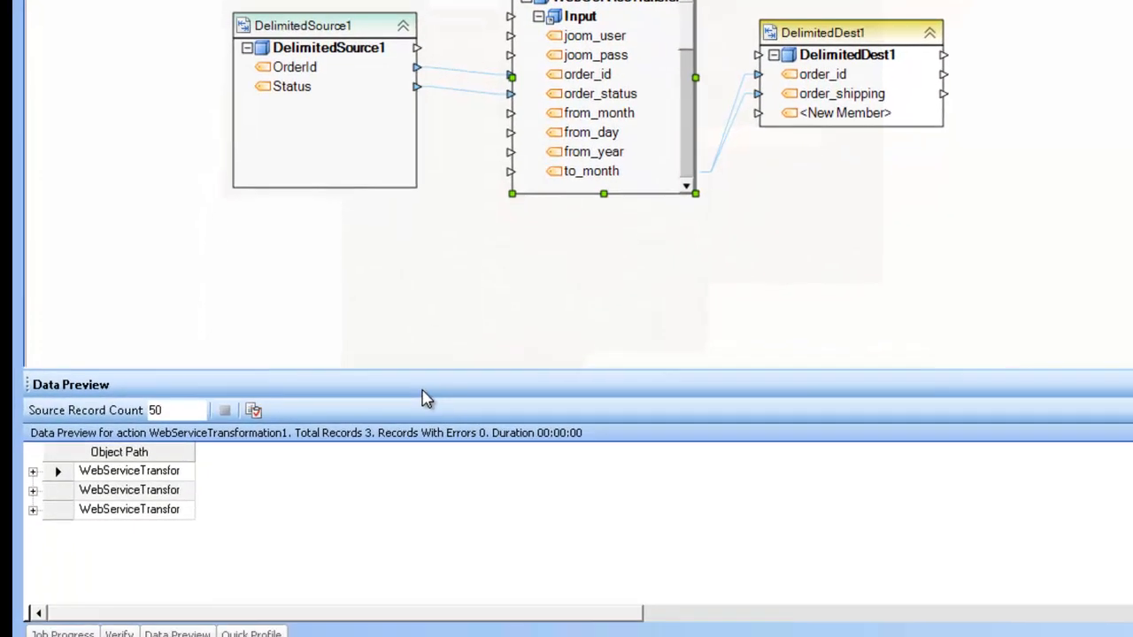
pyautogui.click(129, 470)
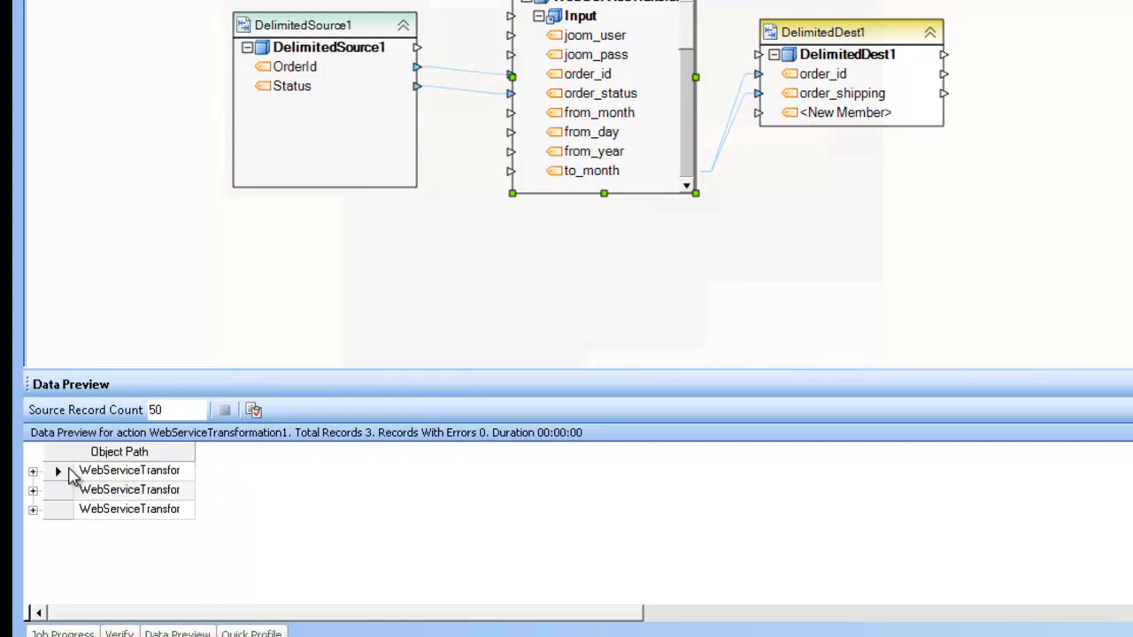
pyautogui.moveTo(69, 489)
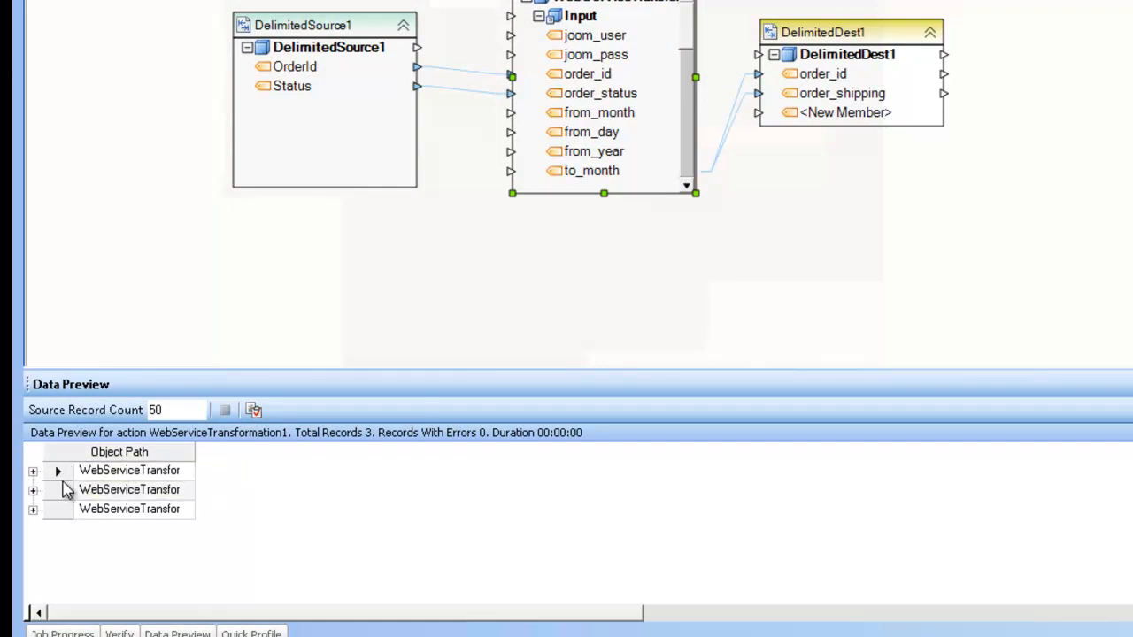
pyautogui.moveTo(39, 478)
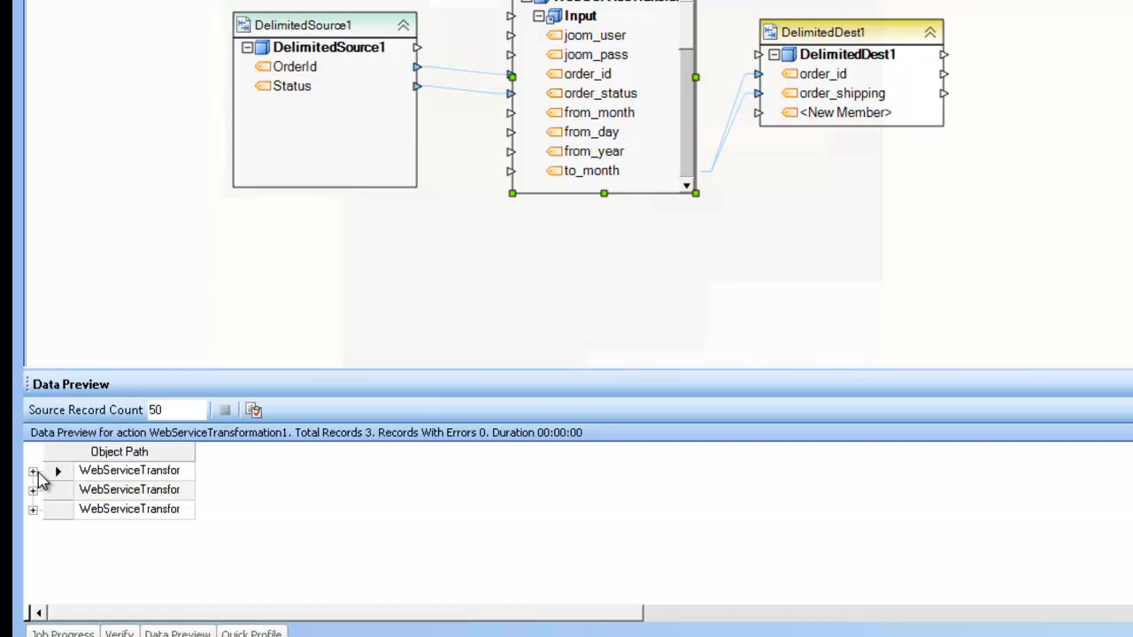
pyautogui.click(32, 471)
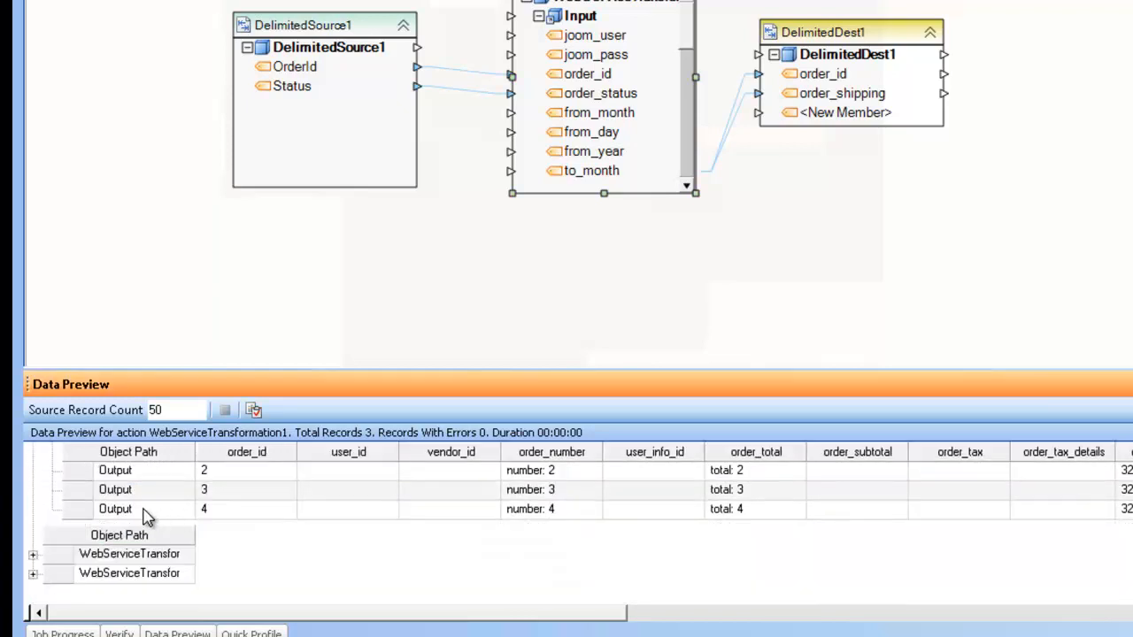
pyautogui.click(31, 552)
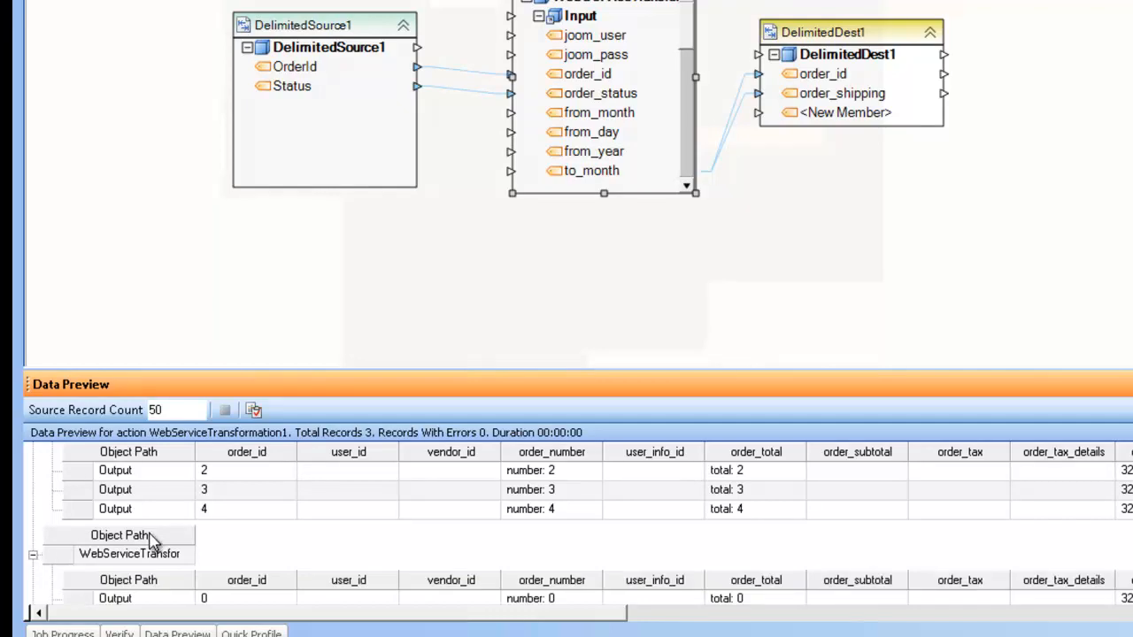
pyautogui.click(32, 554)
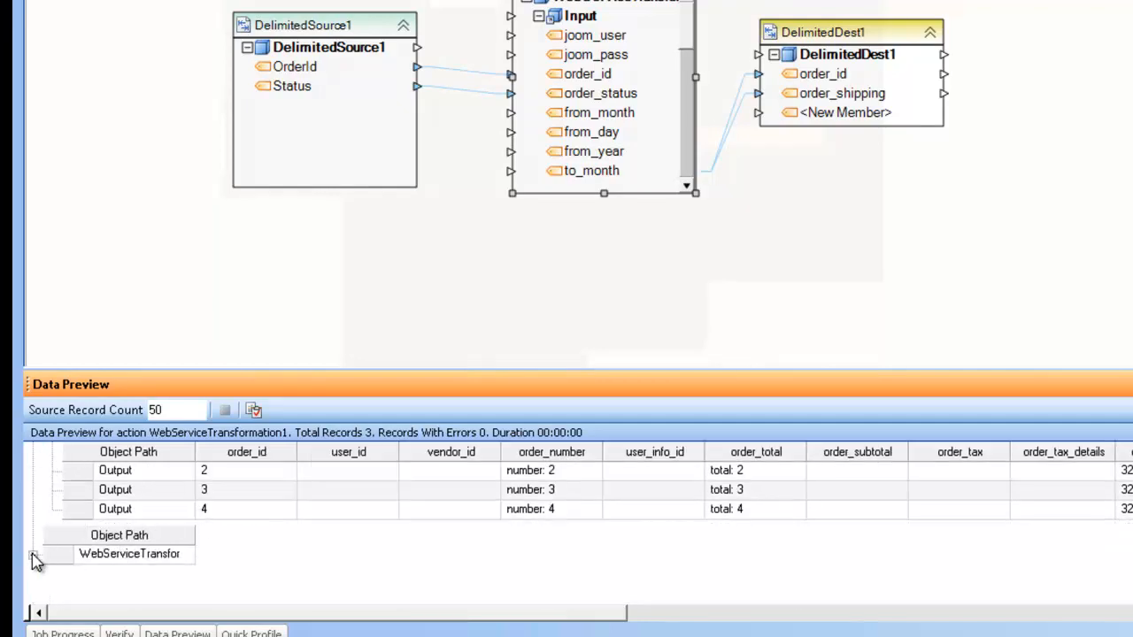
pyautogui.click(33, 552)
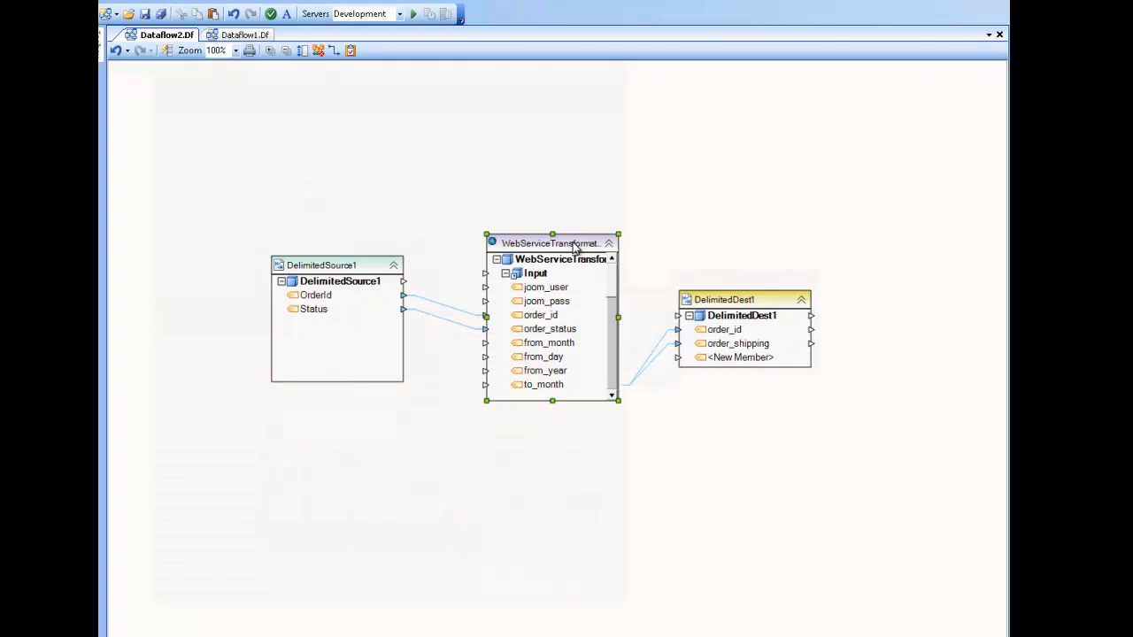
# Delete the configured WebServiceTransformation1 from the dataflow
pyautogui.press('Delete')
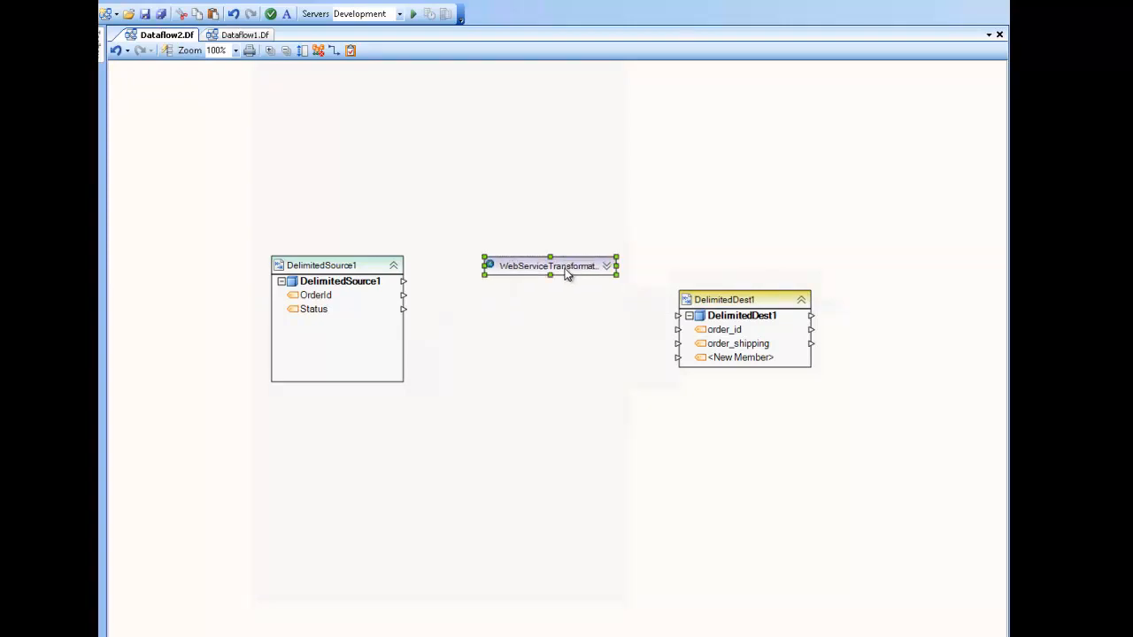
# In the transformation properties, browse to and select VMOrders.asmx.wsdl as the WSDL file
pyautogui.doubleClick(548, 265)
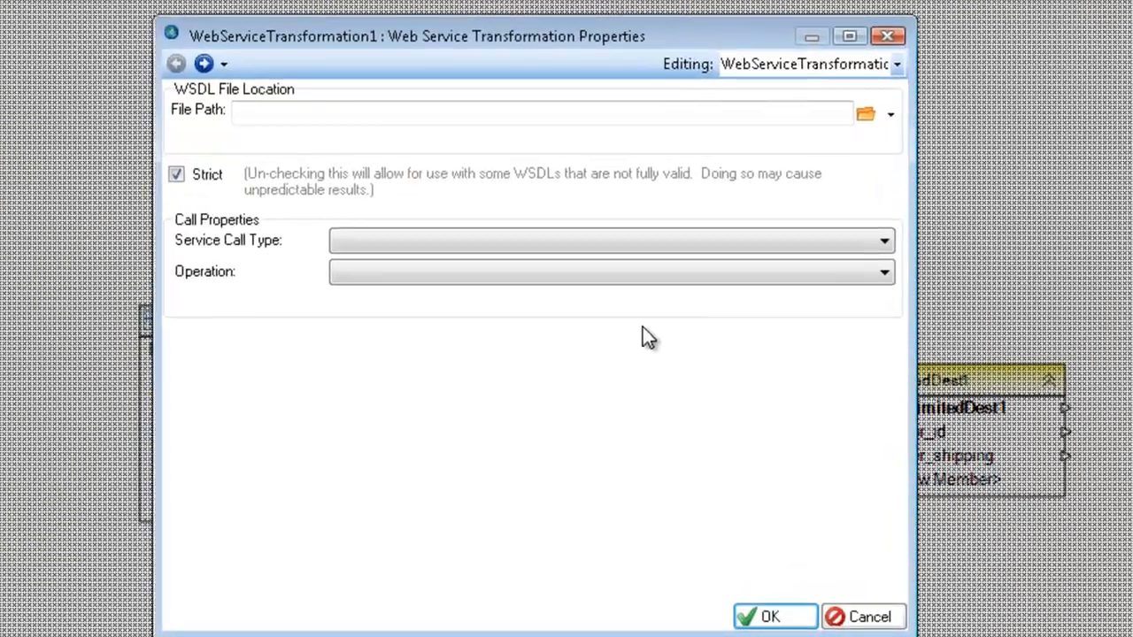
pyautogui.moveTo(588, 53)
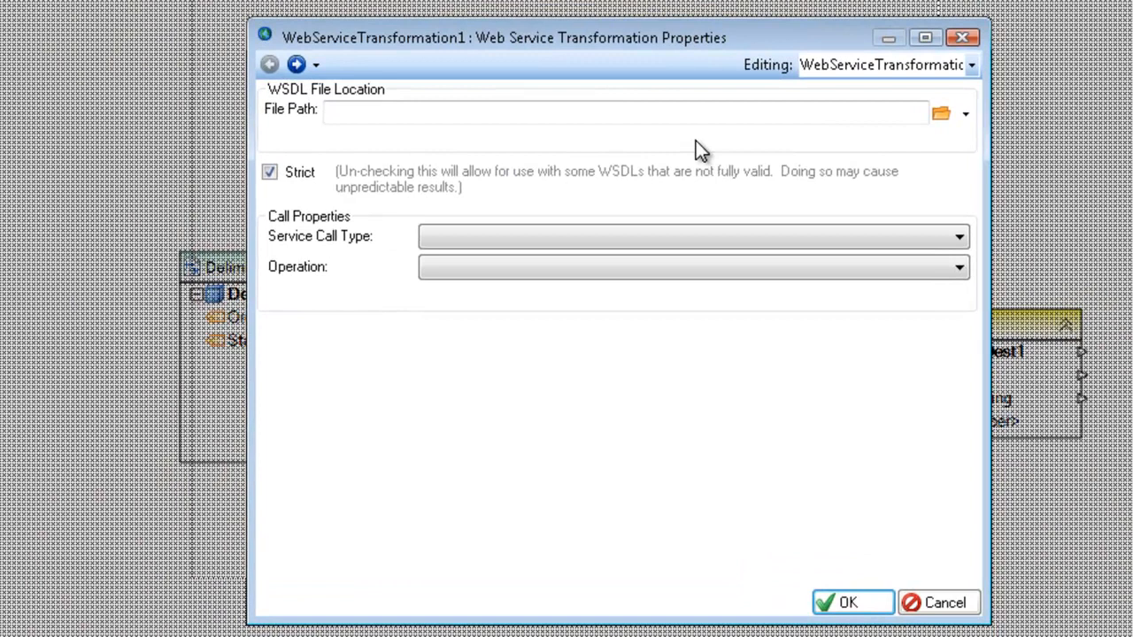
pyautogui.click(620, 113)
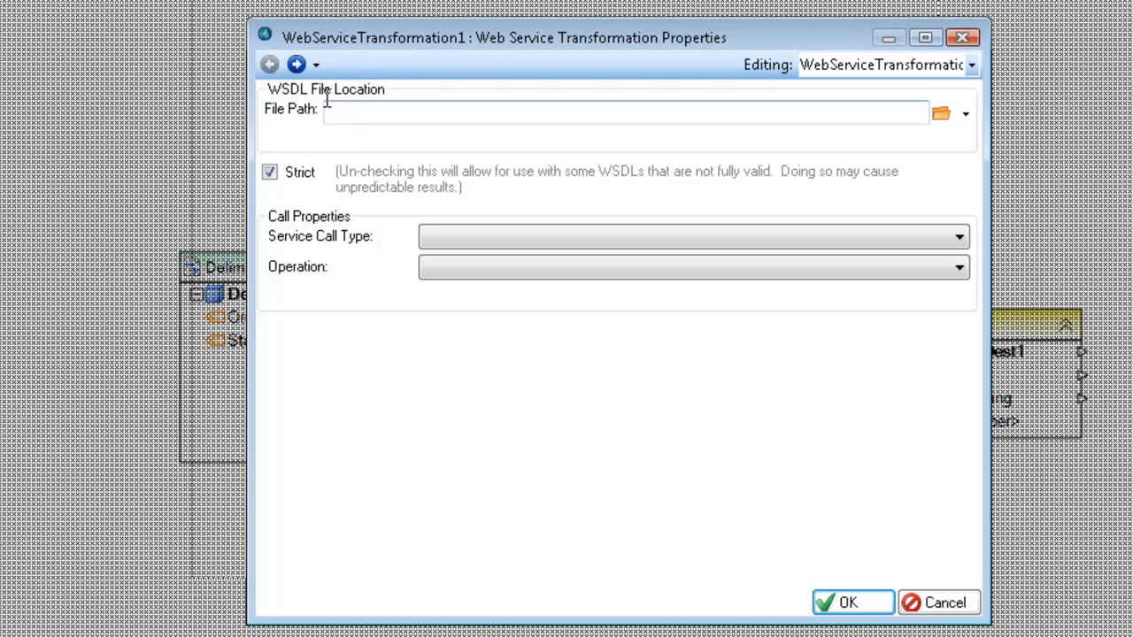
pyautogui.moveTo(418, 78)
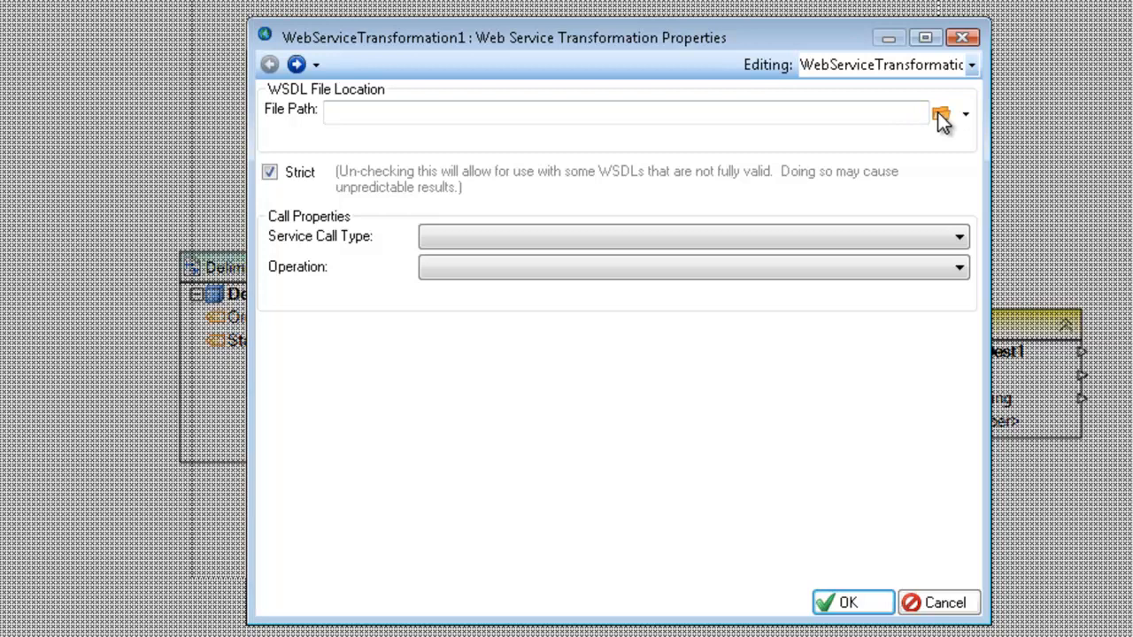
pyautogui.moveTo(940, 117)
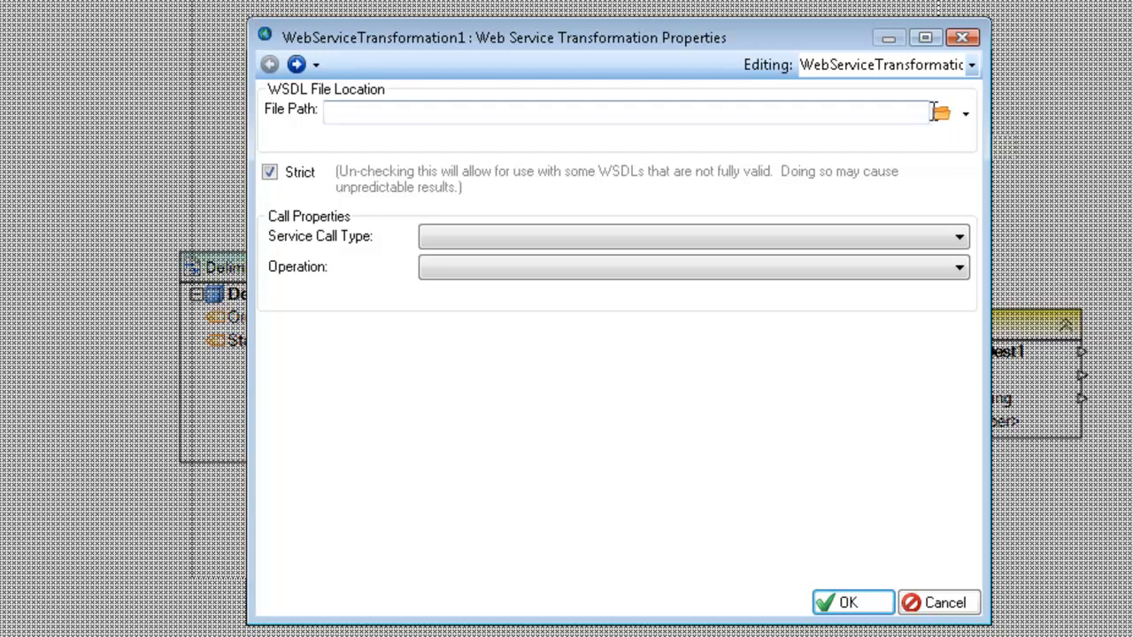
pyautogui.click(939, 113)
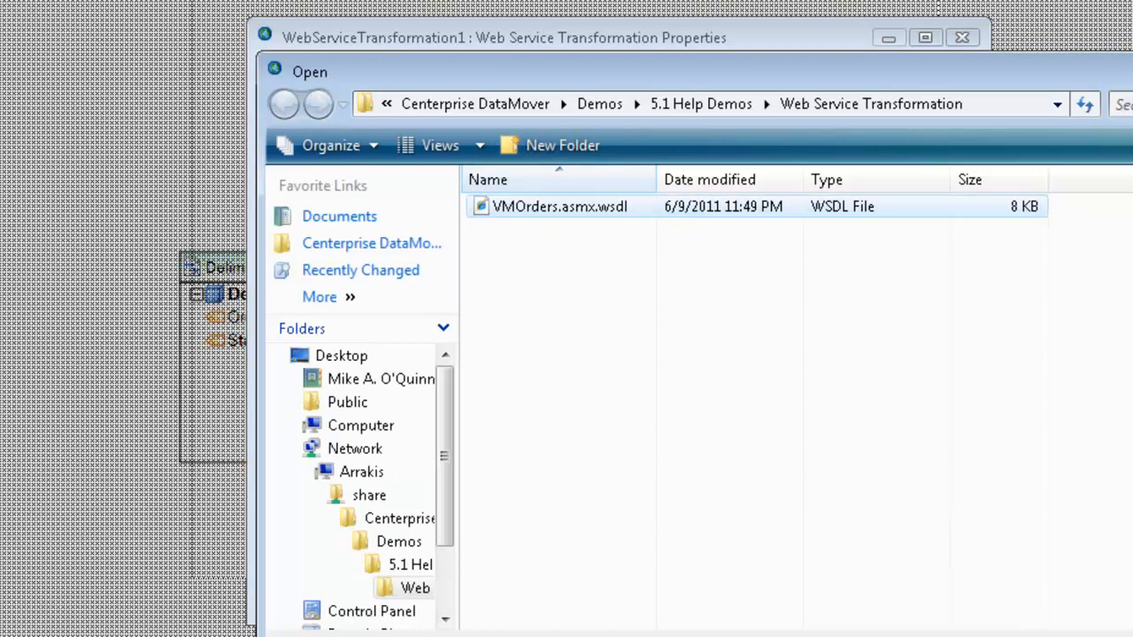
pyautogui.doubleClick(559, 205)
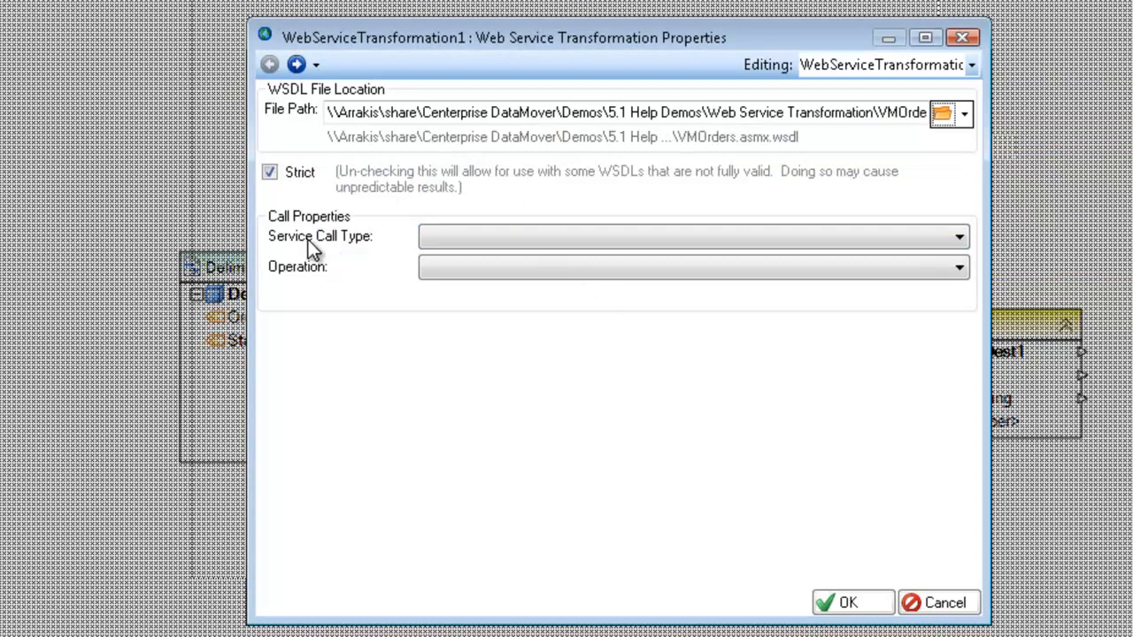
# Set the service call type to VMOrdersSoap and the operation to GetOrders
pyautogui.click(690, 237)
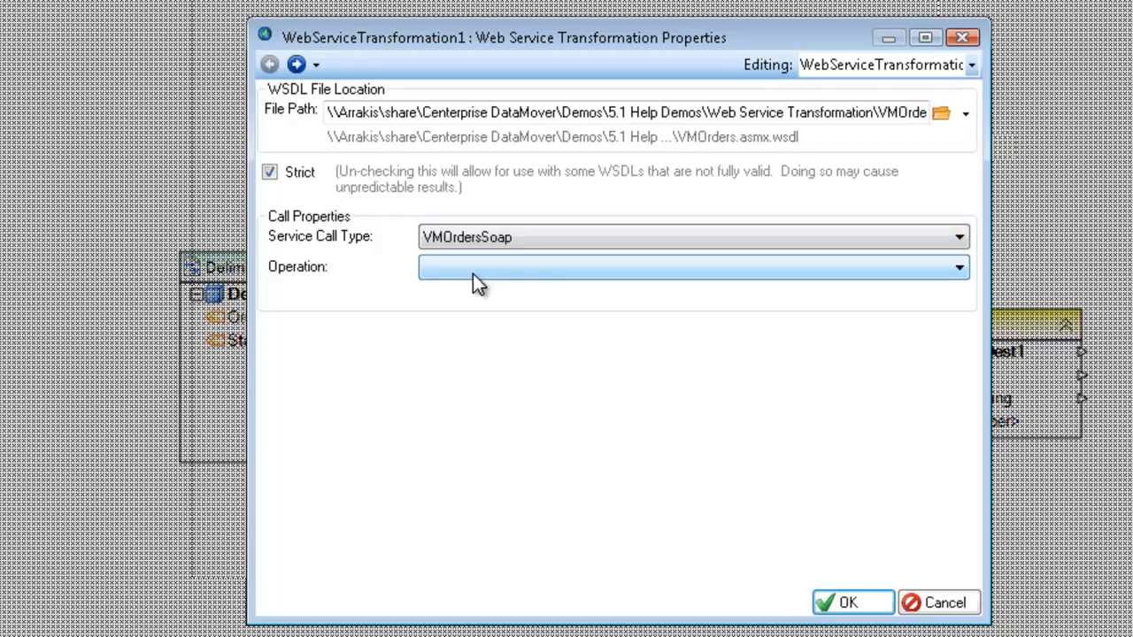
pyautogui.moveTo(415, 157)
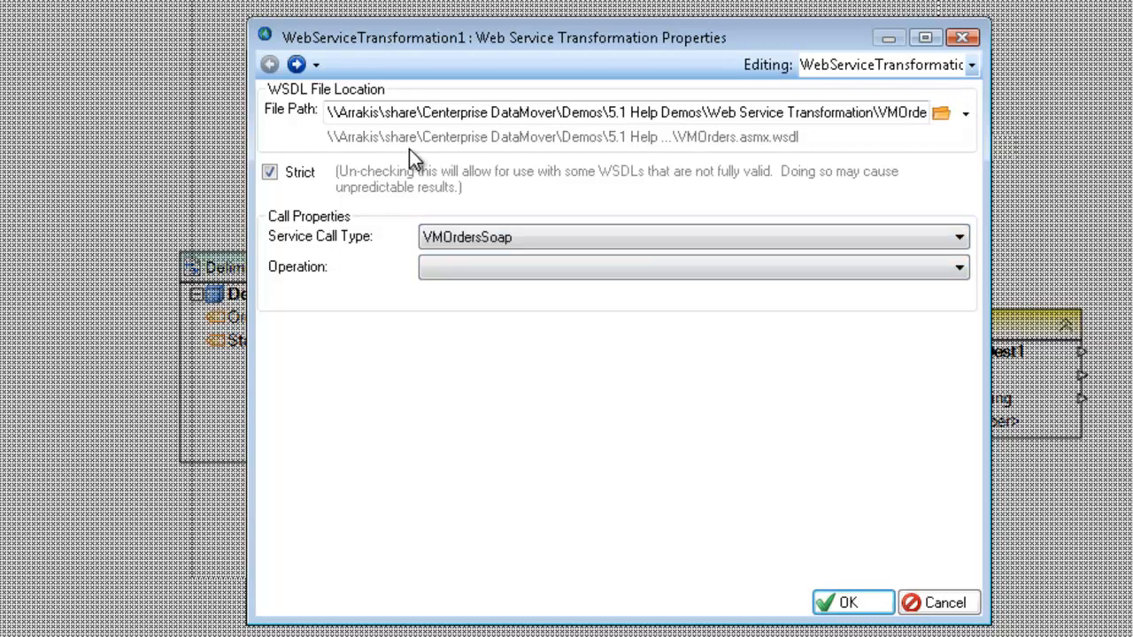
pyautogui.moveTo(383, 223)
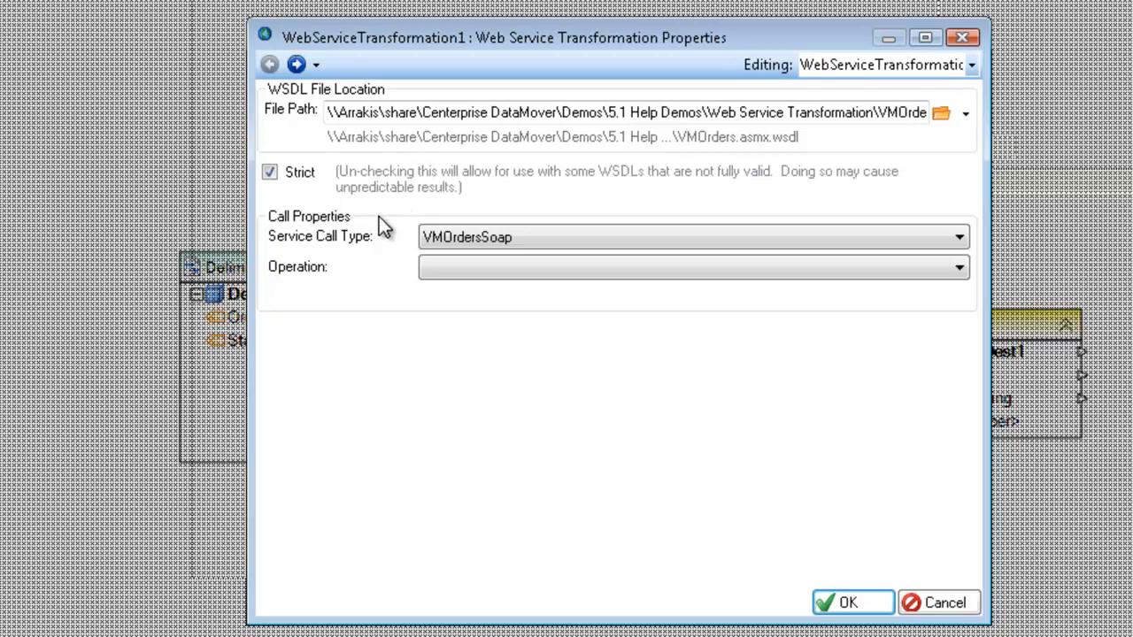
pyautogui.moveTo(370, 254)
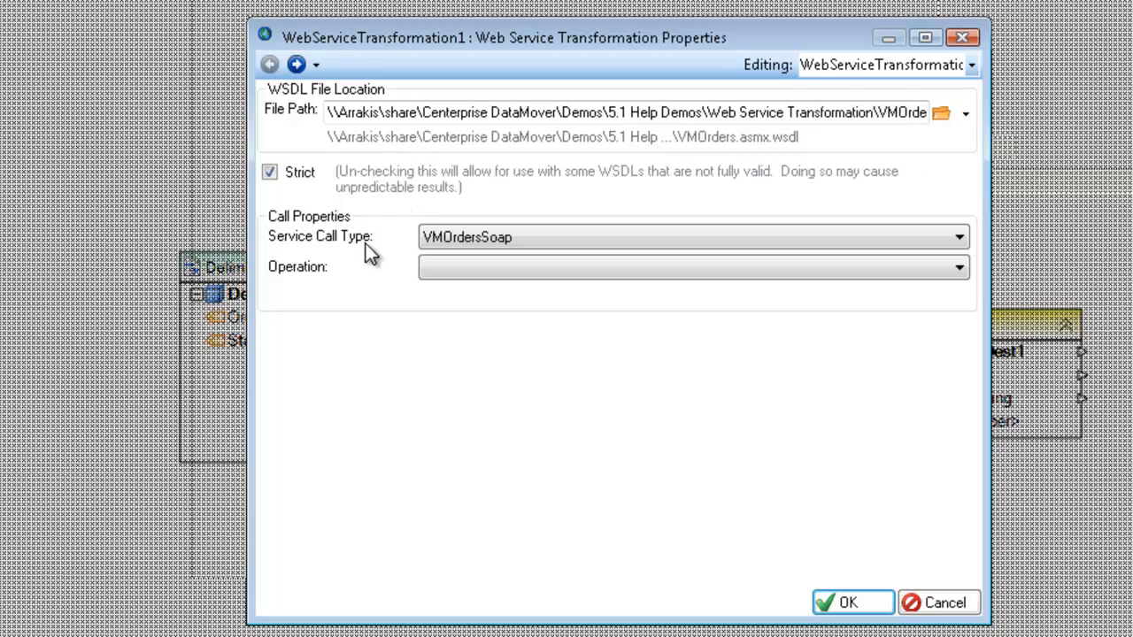
pyautogui.moveTo(369, 264)
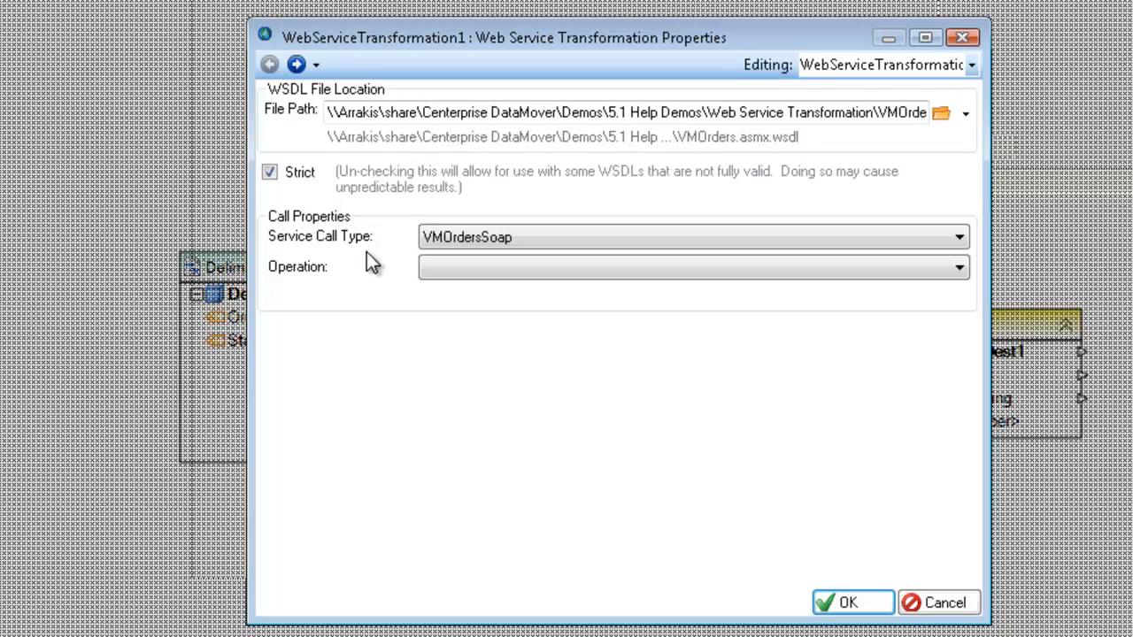
pyautogui.click(694, 266)
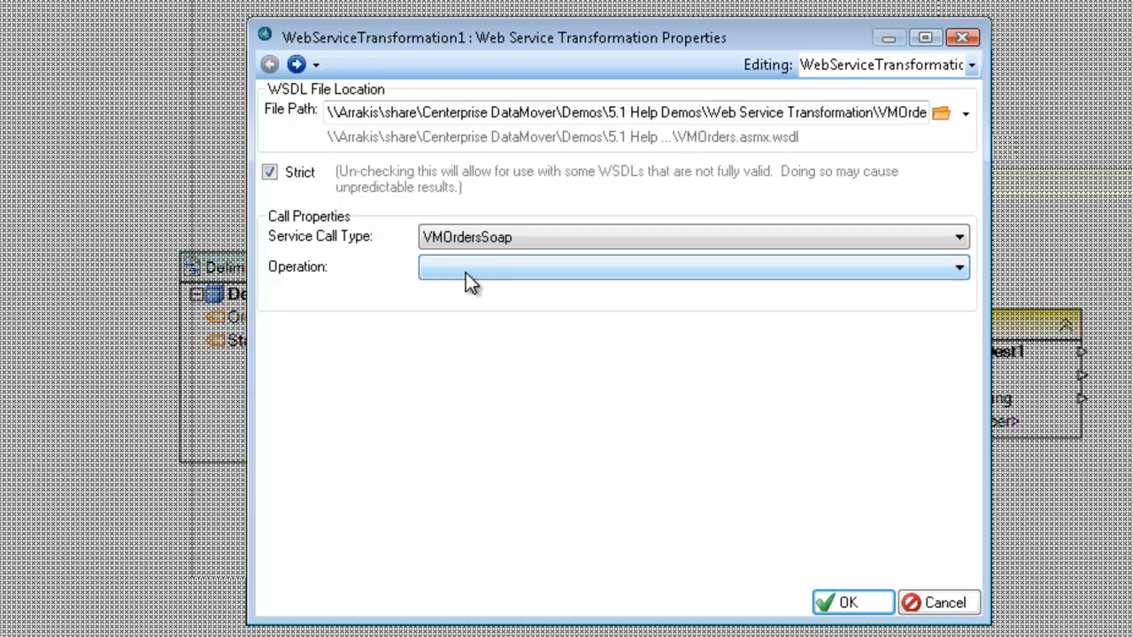
pyautogui.click(958, 266)
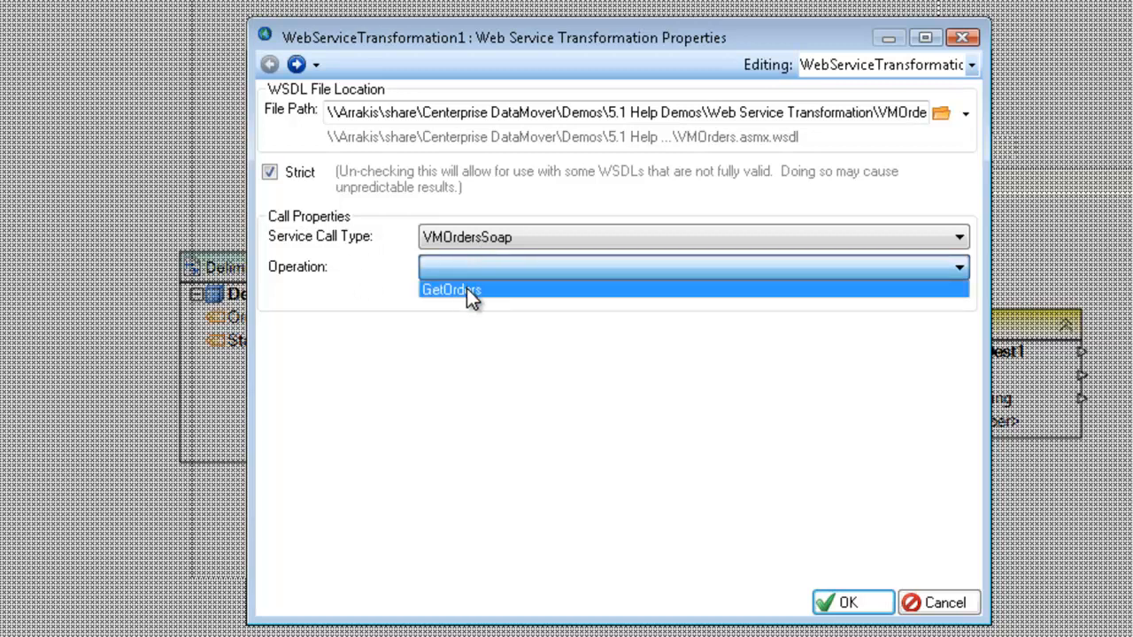
pyautogui.click(451, 291)
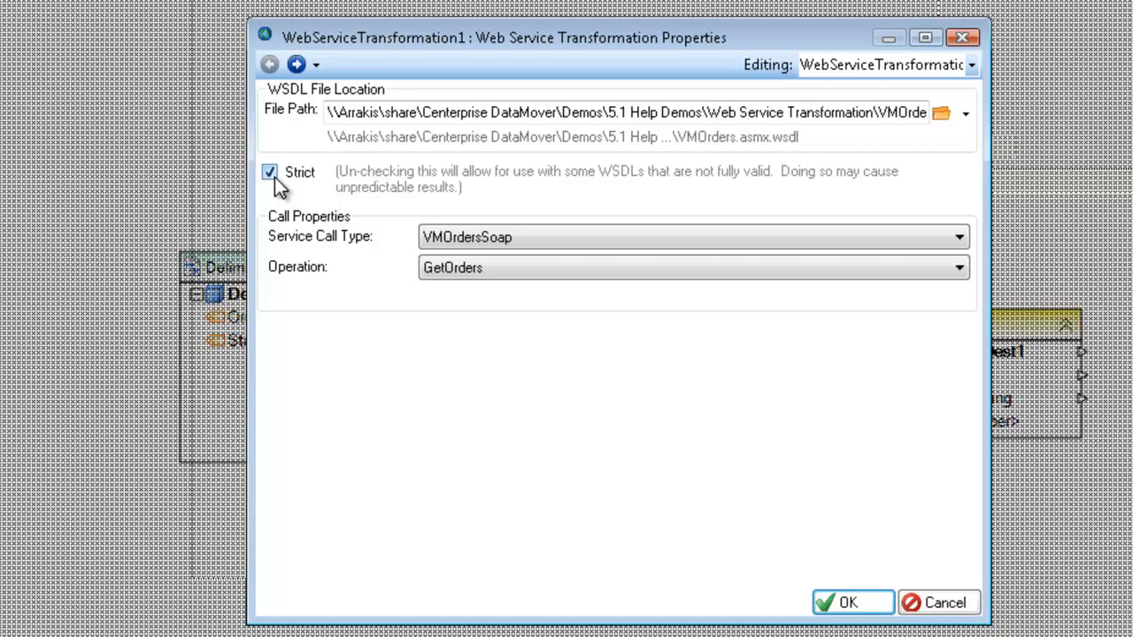
pyautogui.moveTo(297, 181)
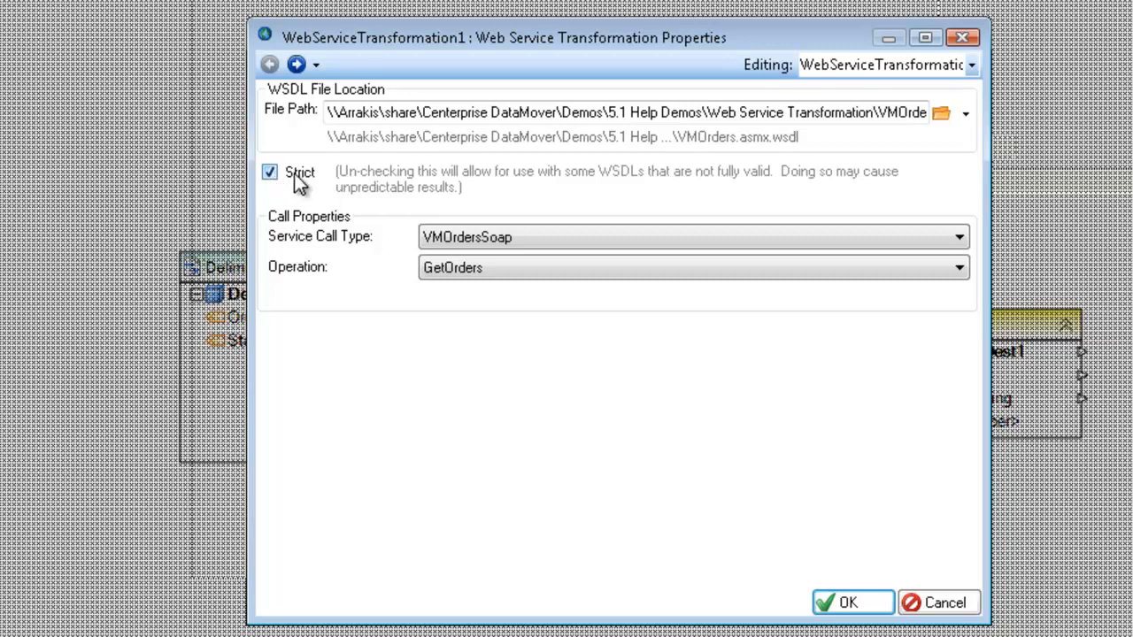
pyautogui.moveTo(345, 175)
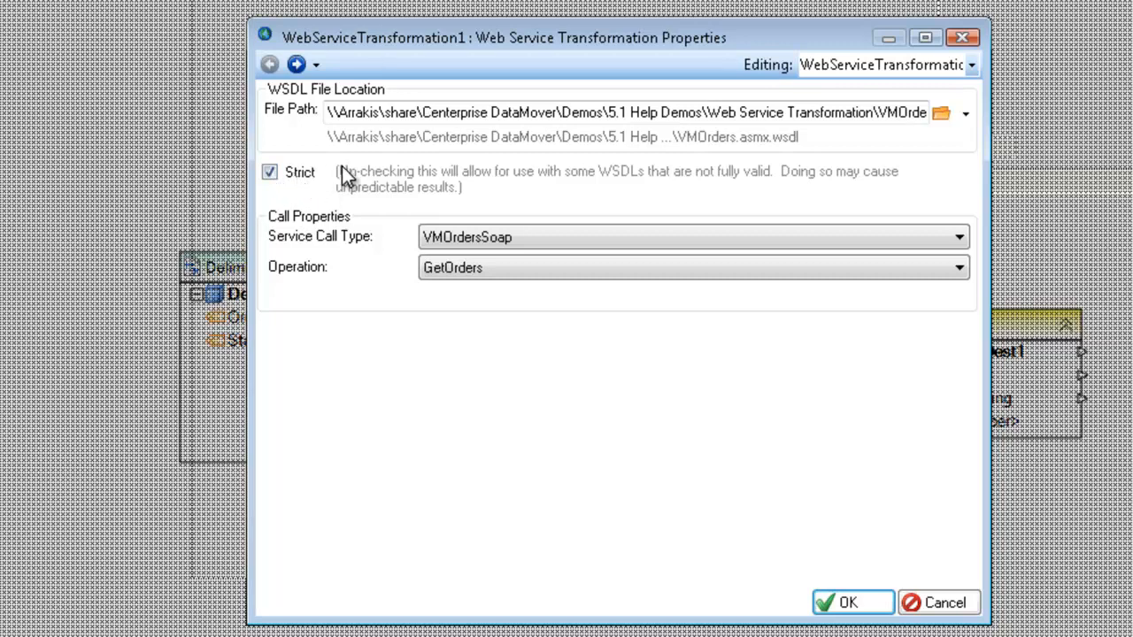
pyautogui.moveTo(343, 184)
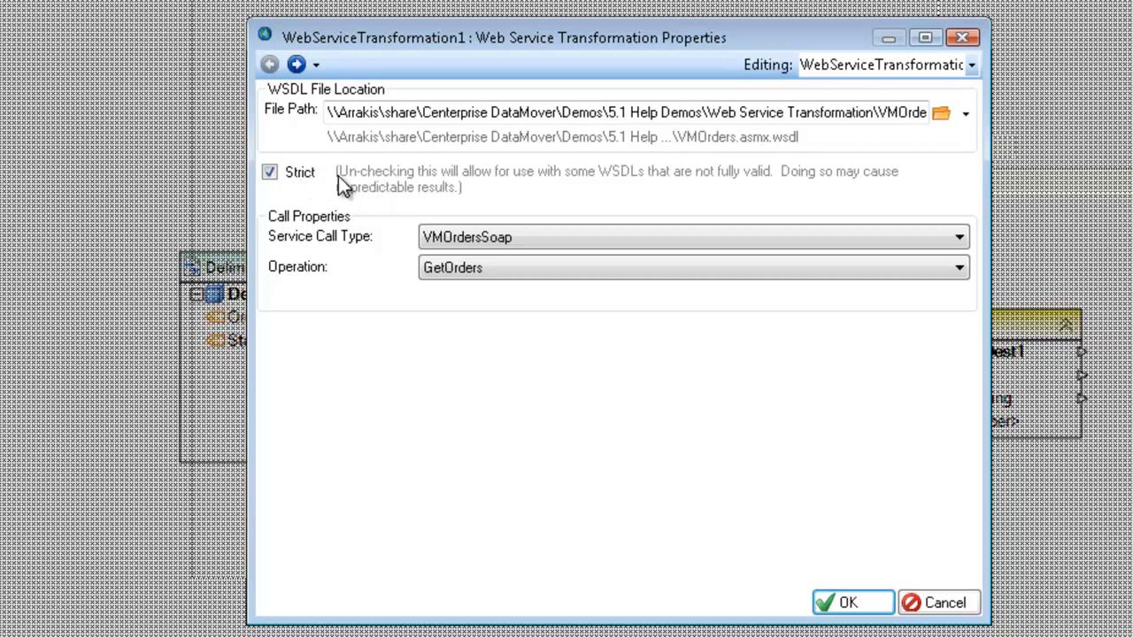
pyautogui.moveTo(357, 175)
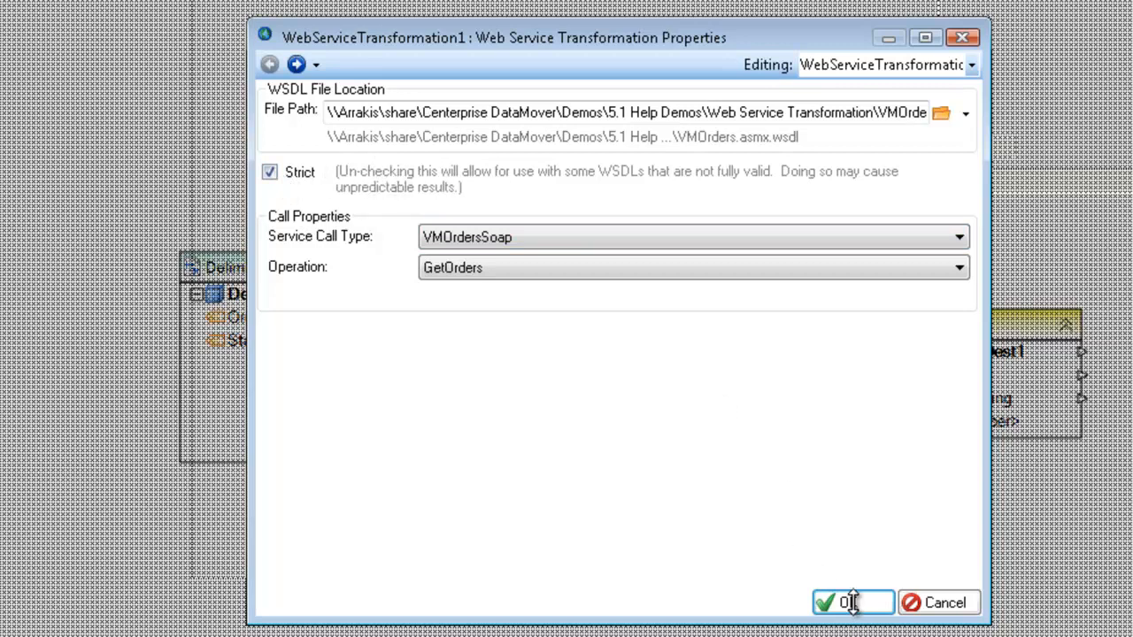
# Accept the settings, then show the transformation's Input fields (joom_user, order_id, order_status) instead of Output
pyautogui.click(852, 601)
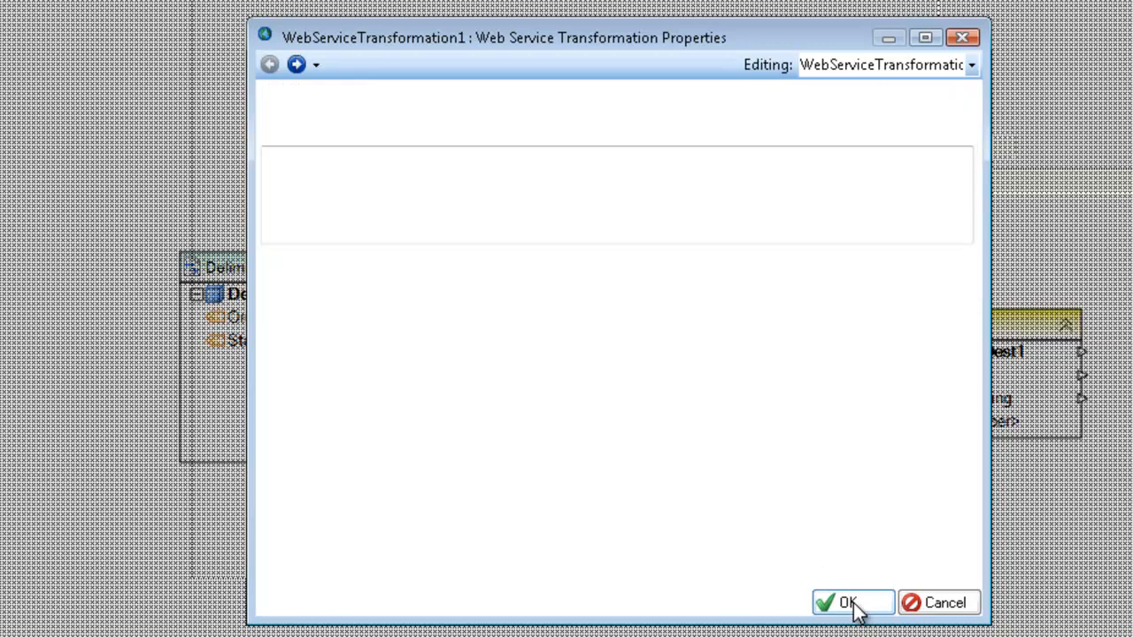
pyautogui.click(851, 602)
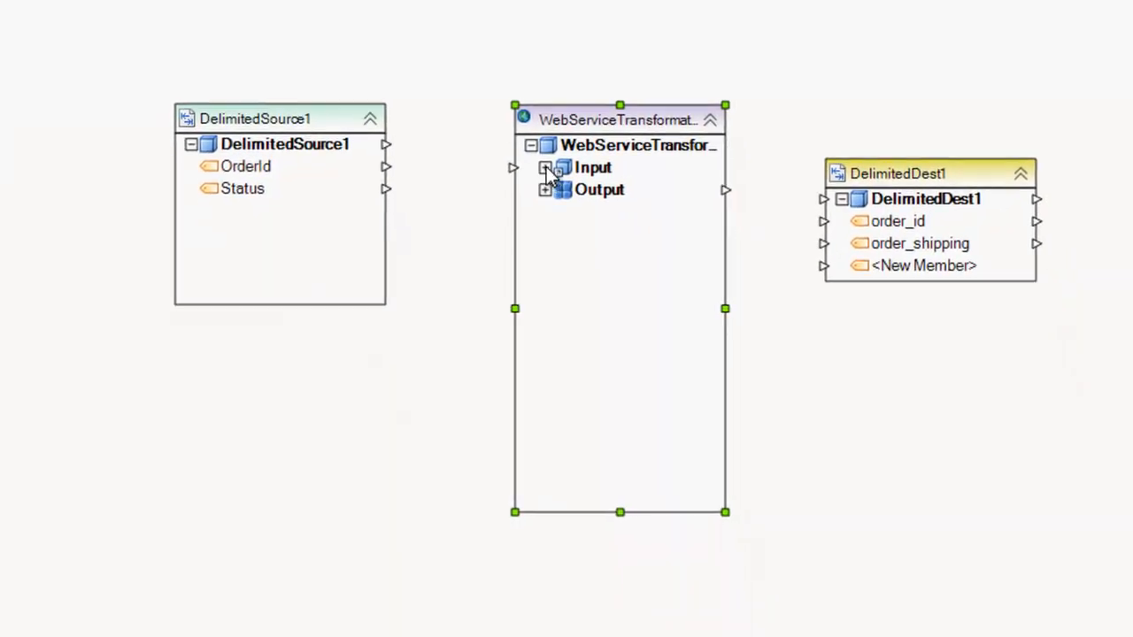
pyautogui.click(545, 168)
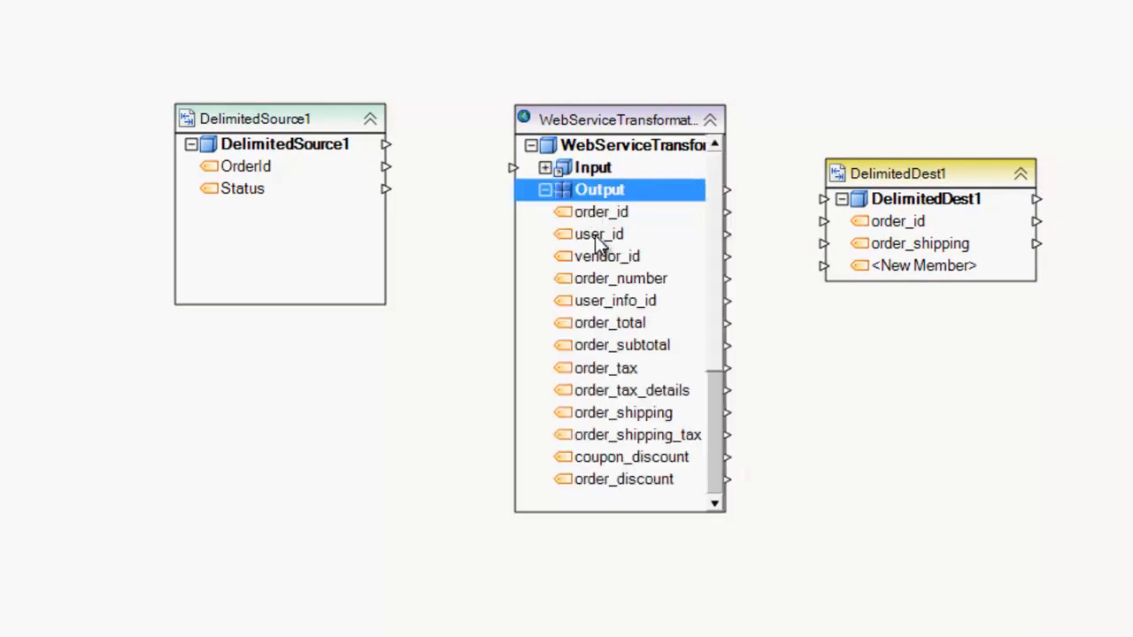
pyautogui.click(545, 190)
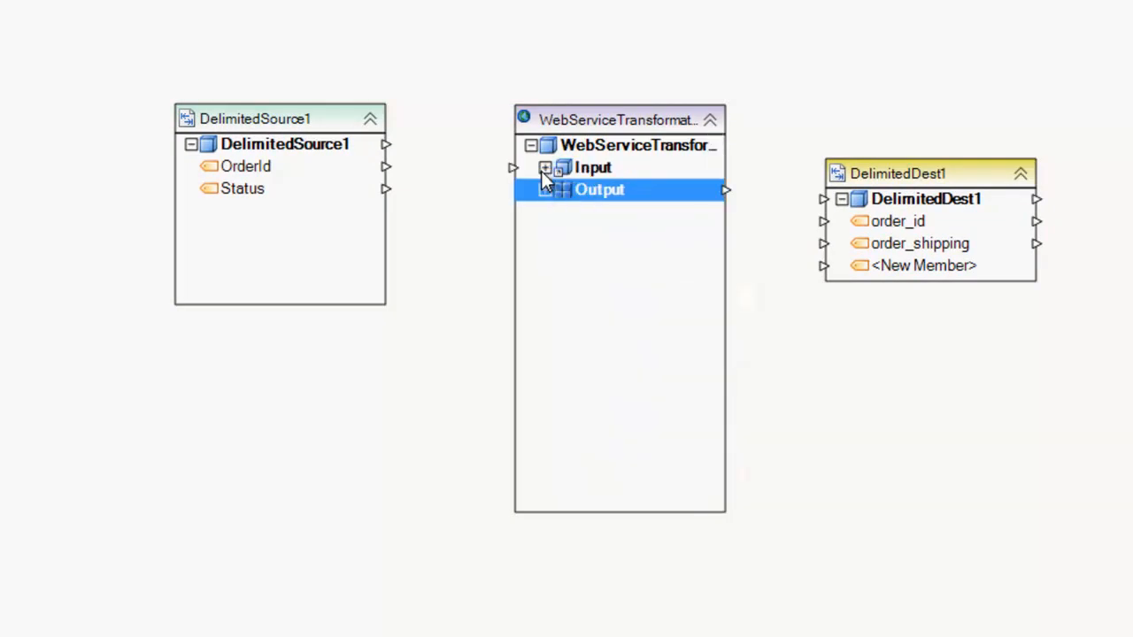
pyautogui.click(545, 166)
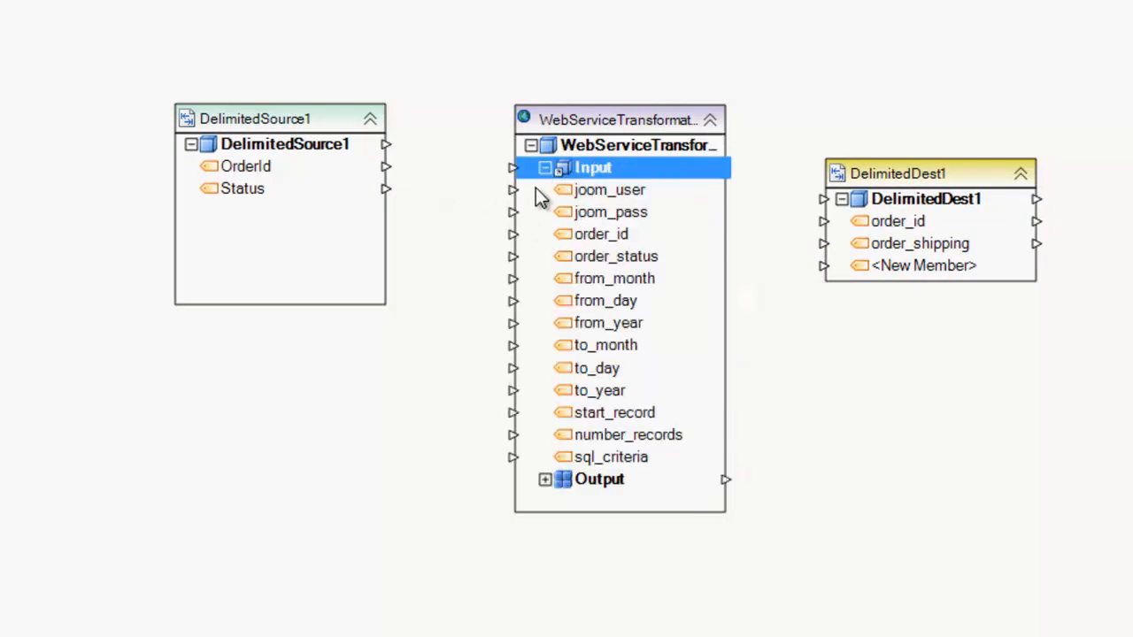
# Map the source OrderId field to the transformation's order_id input
pyautogui.moveTo(246, 166); pyautogui.dragTo(593, 234)
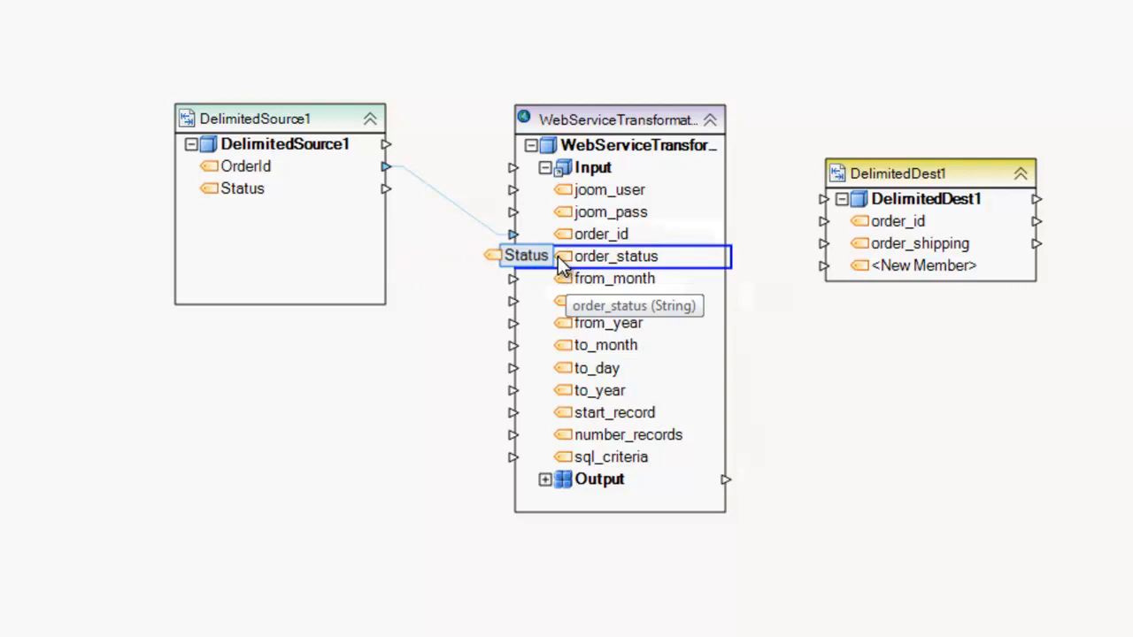
pyautogui.moveTo(553, 248)
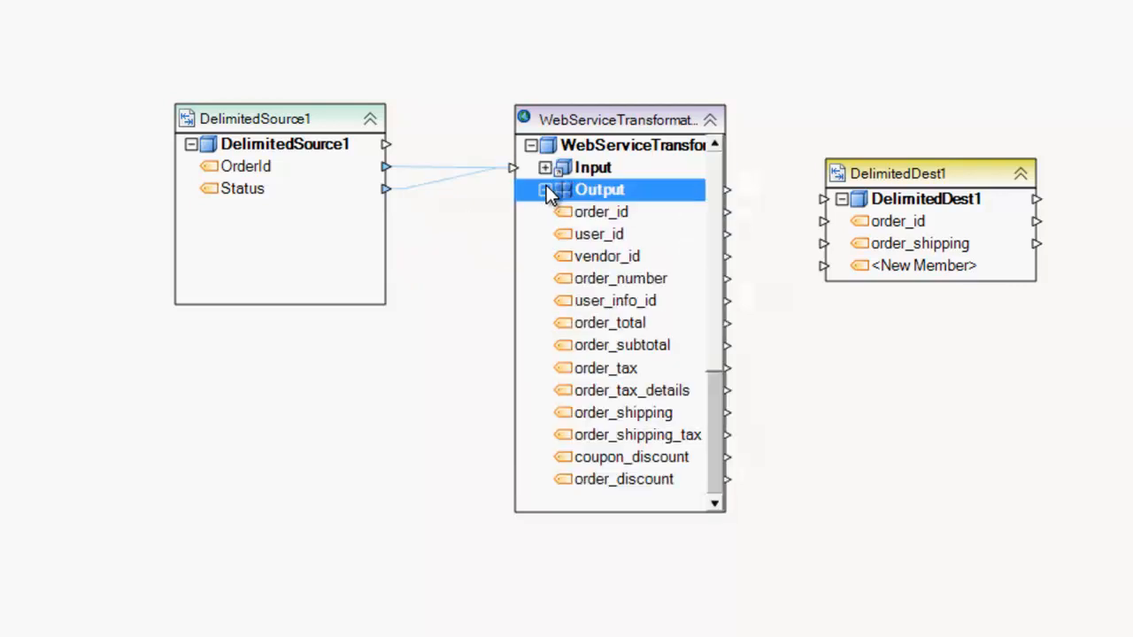
pyautogui.moveTo(606, 255)
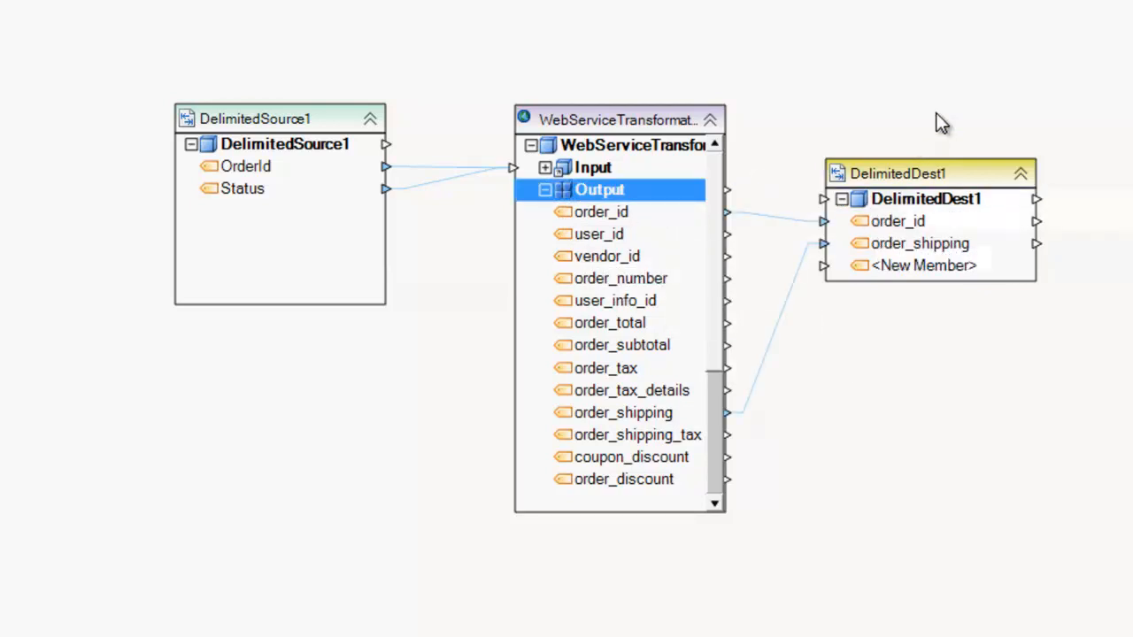
pyautogui.moveTo(924, 121)
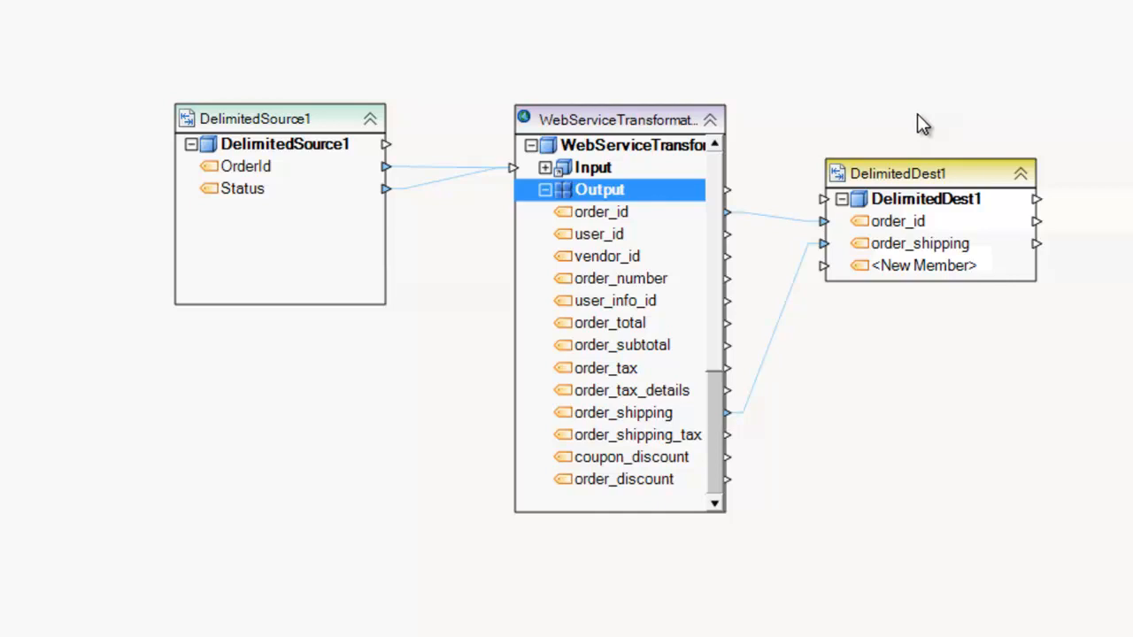
pyautogui.moveTo(934, 97)
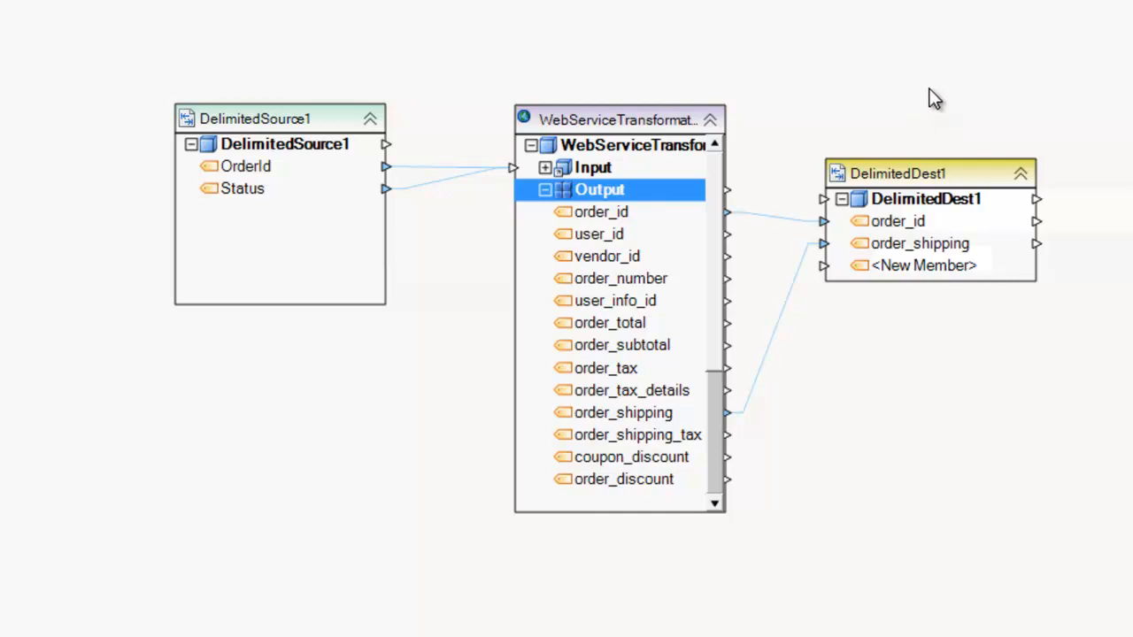
pyautogui.moveTo(922, 43)
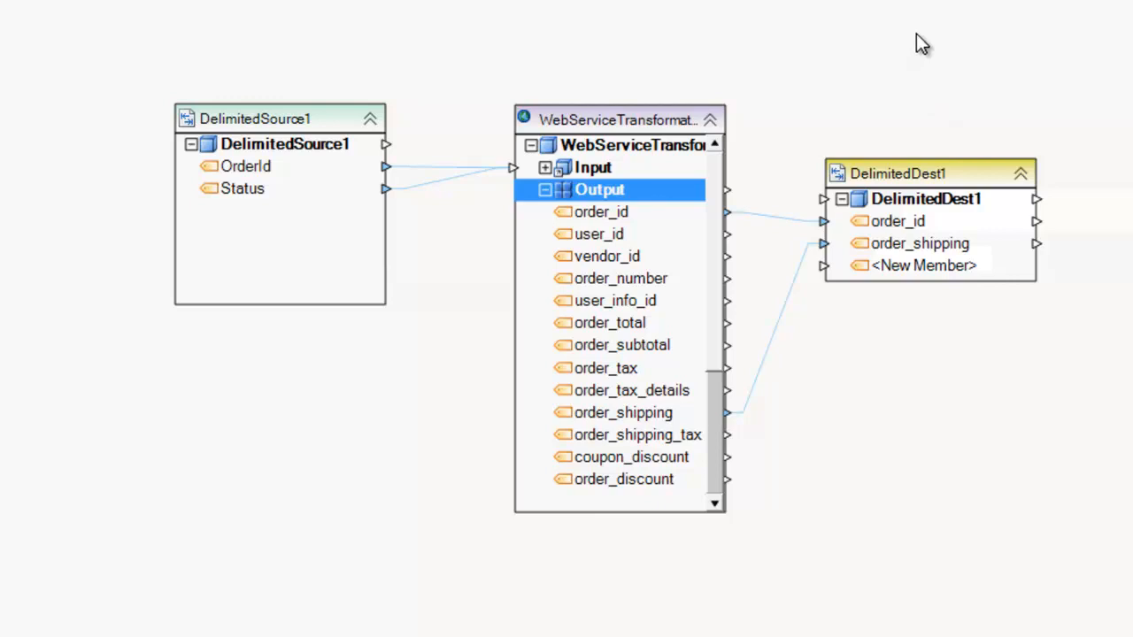
pyautogui.moveTo(750, 35)
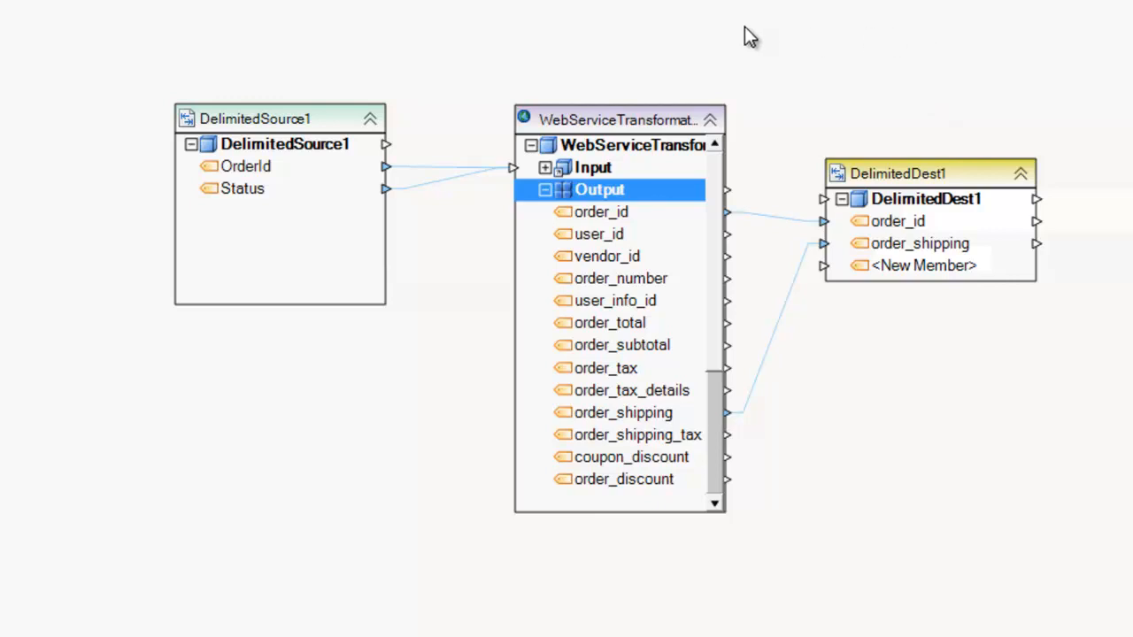